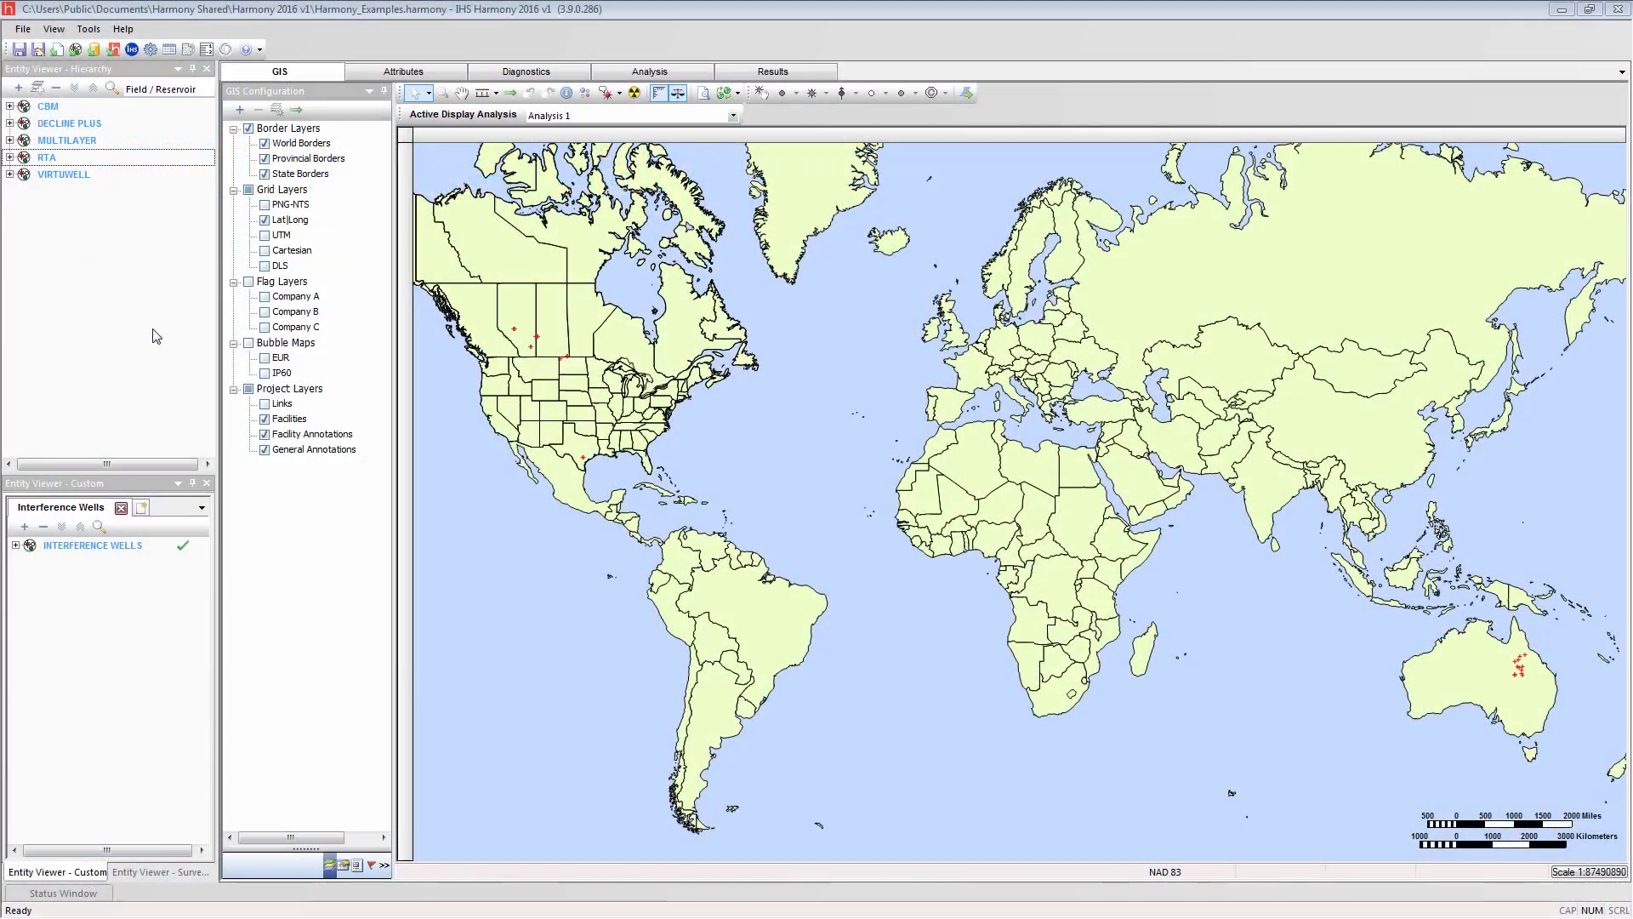
- Show the Diagnostics plot of gas rate and pressures for the Liquid Loading well under RTA > Conventional
{"action": "left_click", "coordinate": [526, 72]}
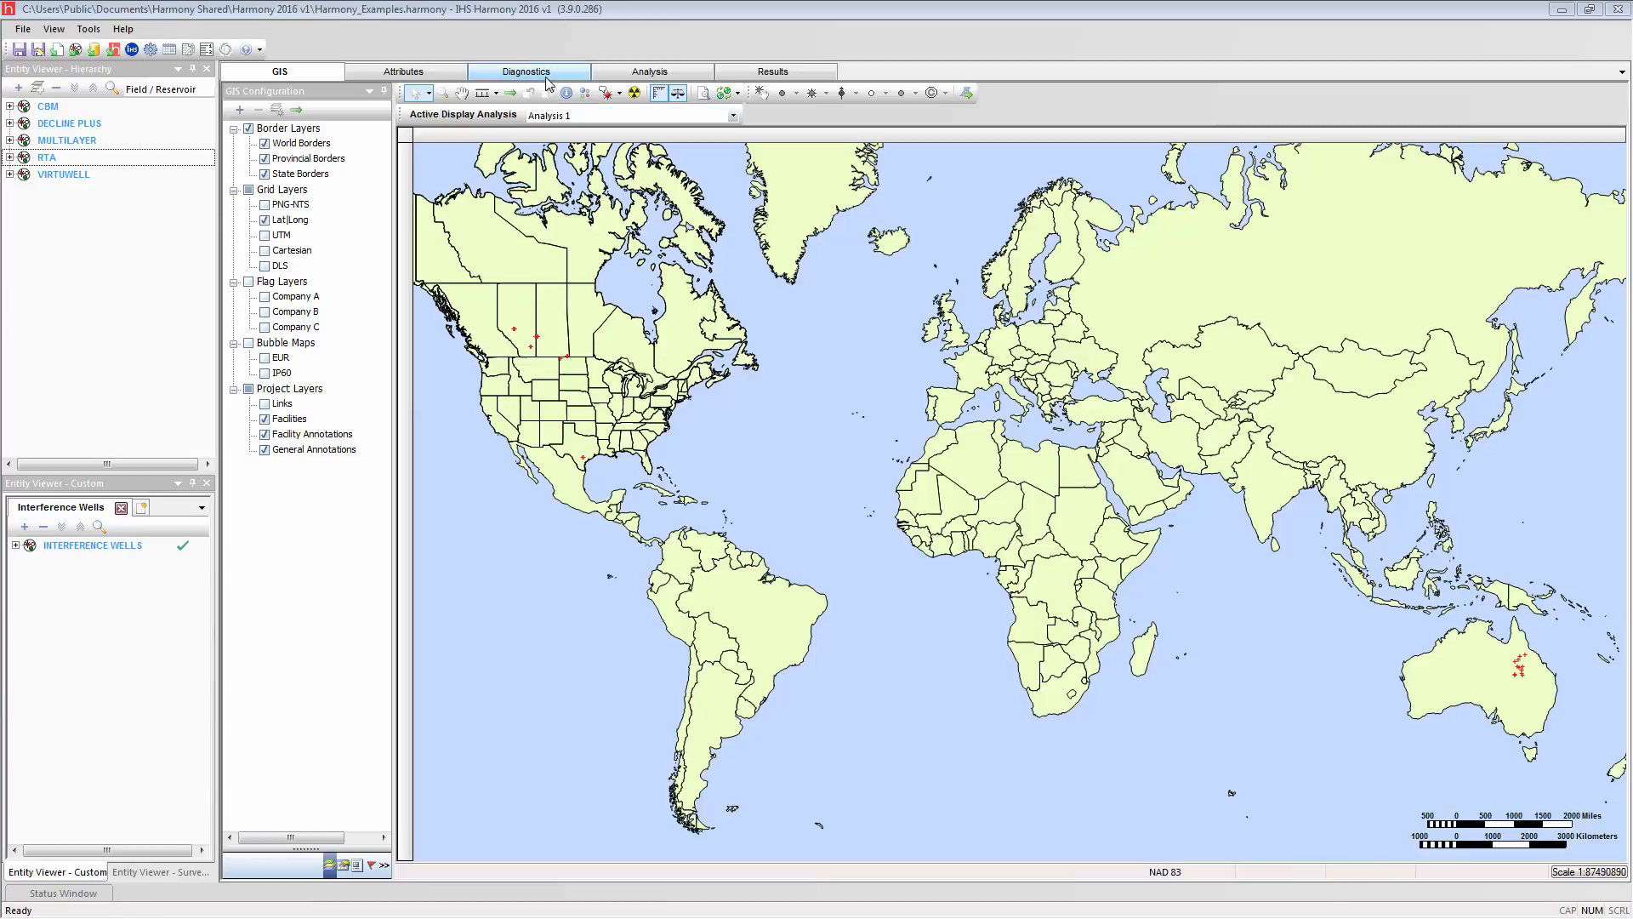
{"action": "left_click", "coordinate": [526, 71]}
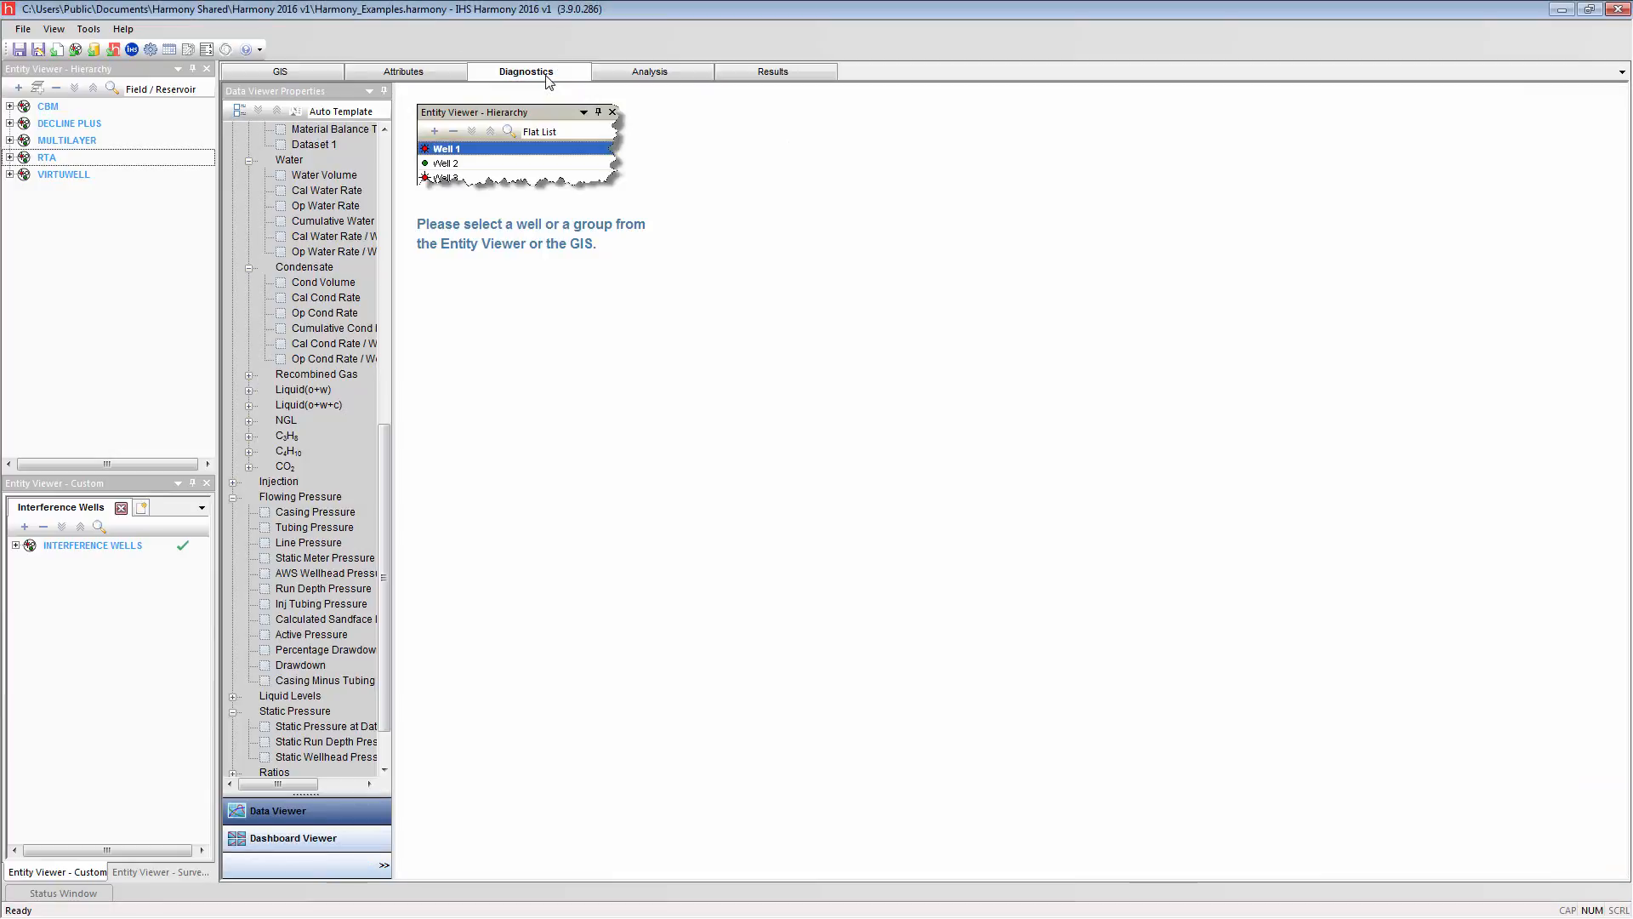
{"action": "scroll", "scroll_direction": "up", "scroll_amount": 3}
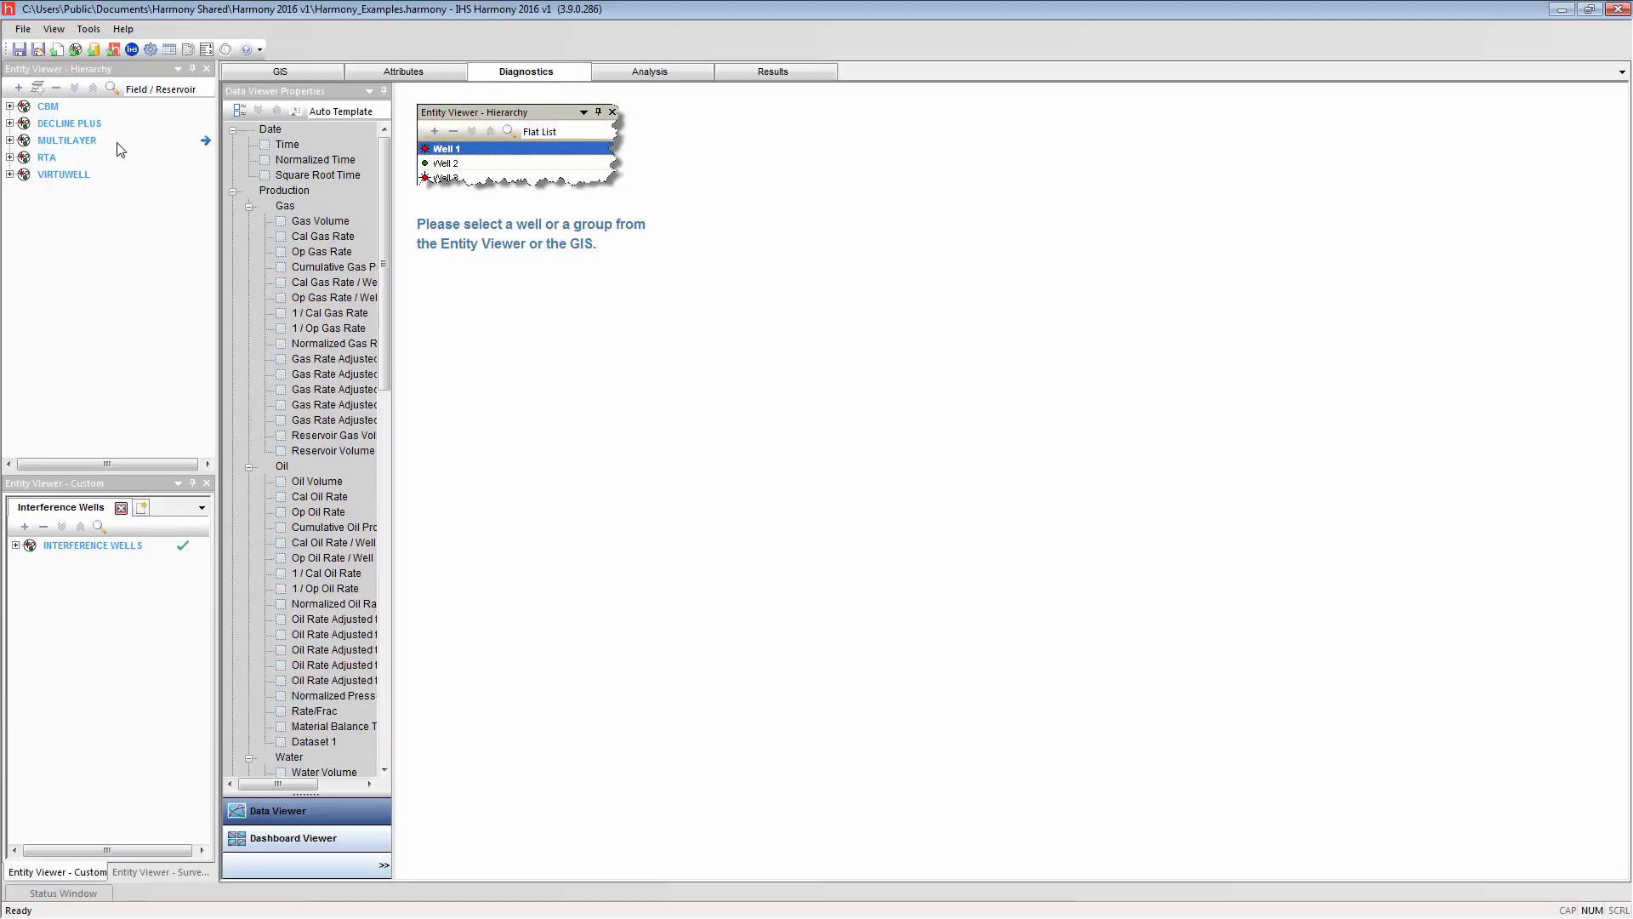
{"action": "left_click", "coordinate": [10, 156]}
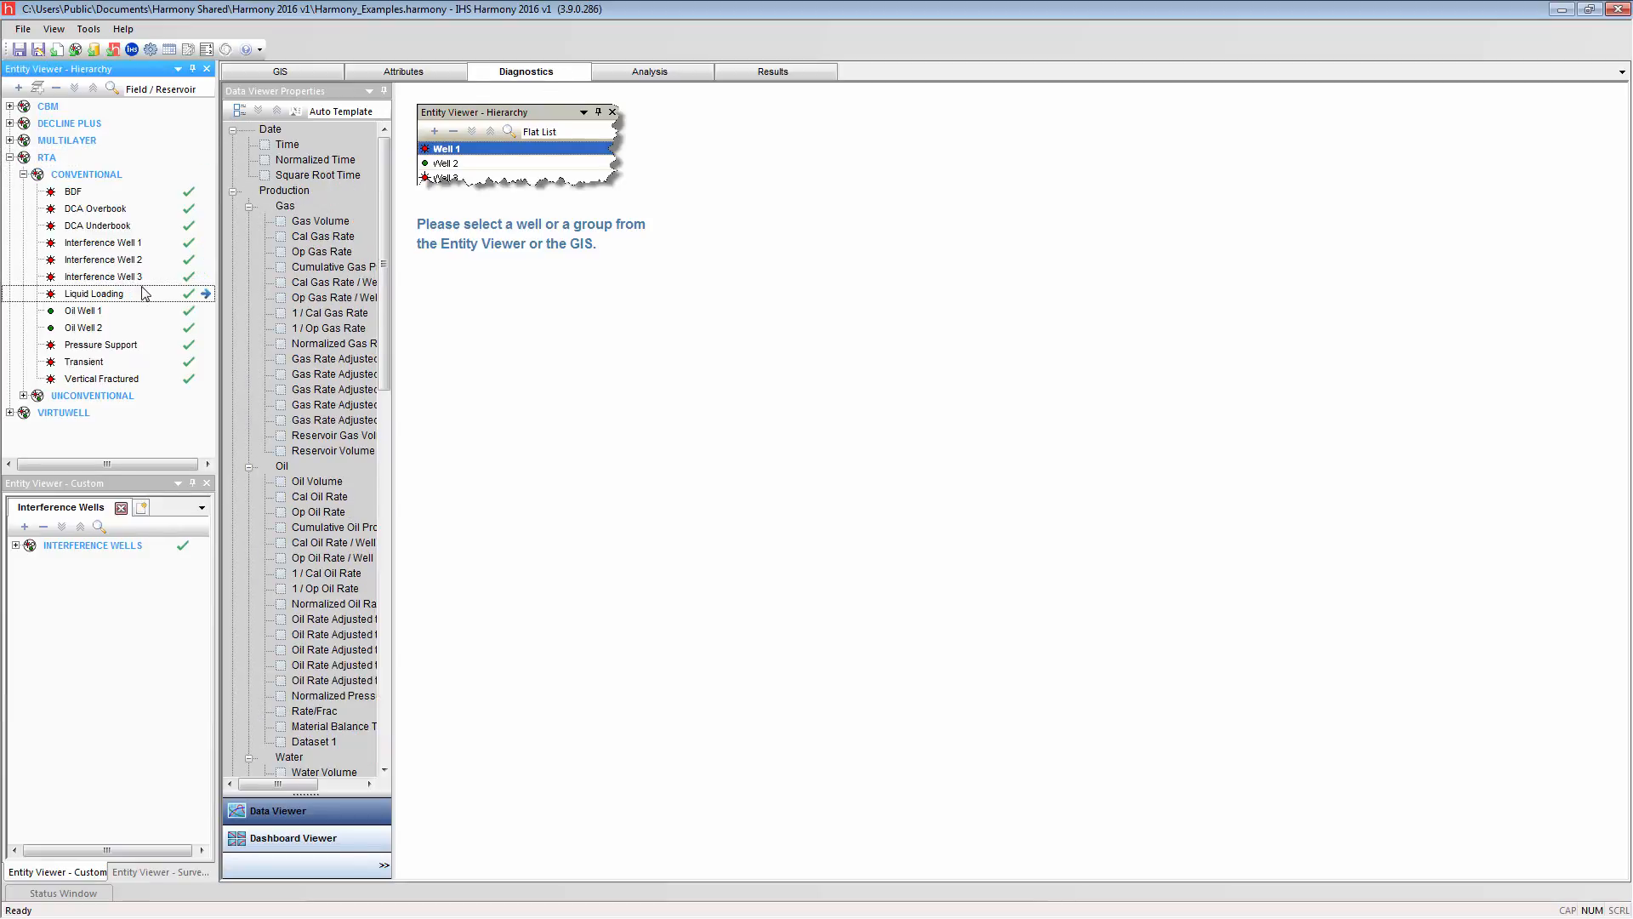
{"action": "left_click", "coordinate": [92, 293]}
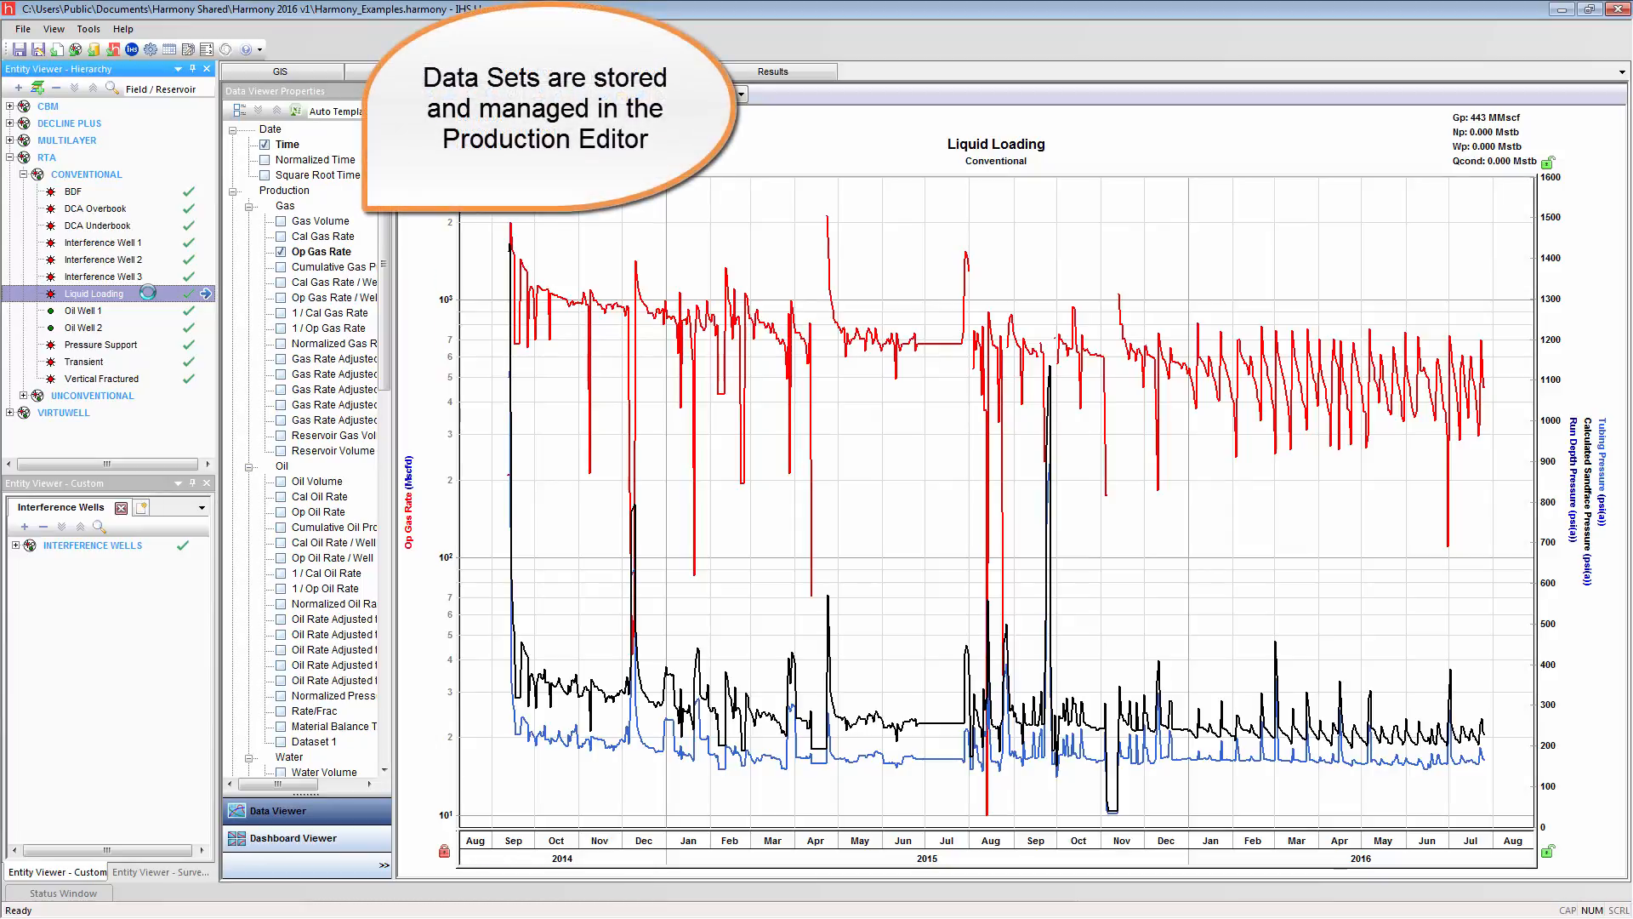
- Drop run depth and sandface pressure curves and add Coleman Rate and Turner Rate under Other
{"action": "scroll", "scroll_direction": "down", "scroll_amount": 3}
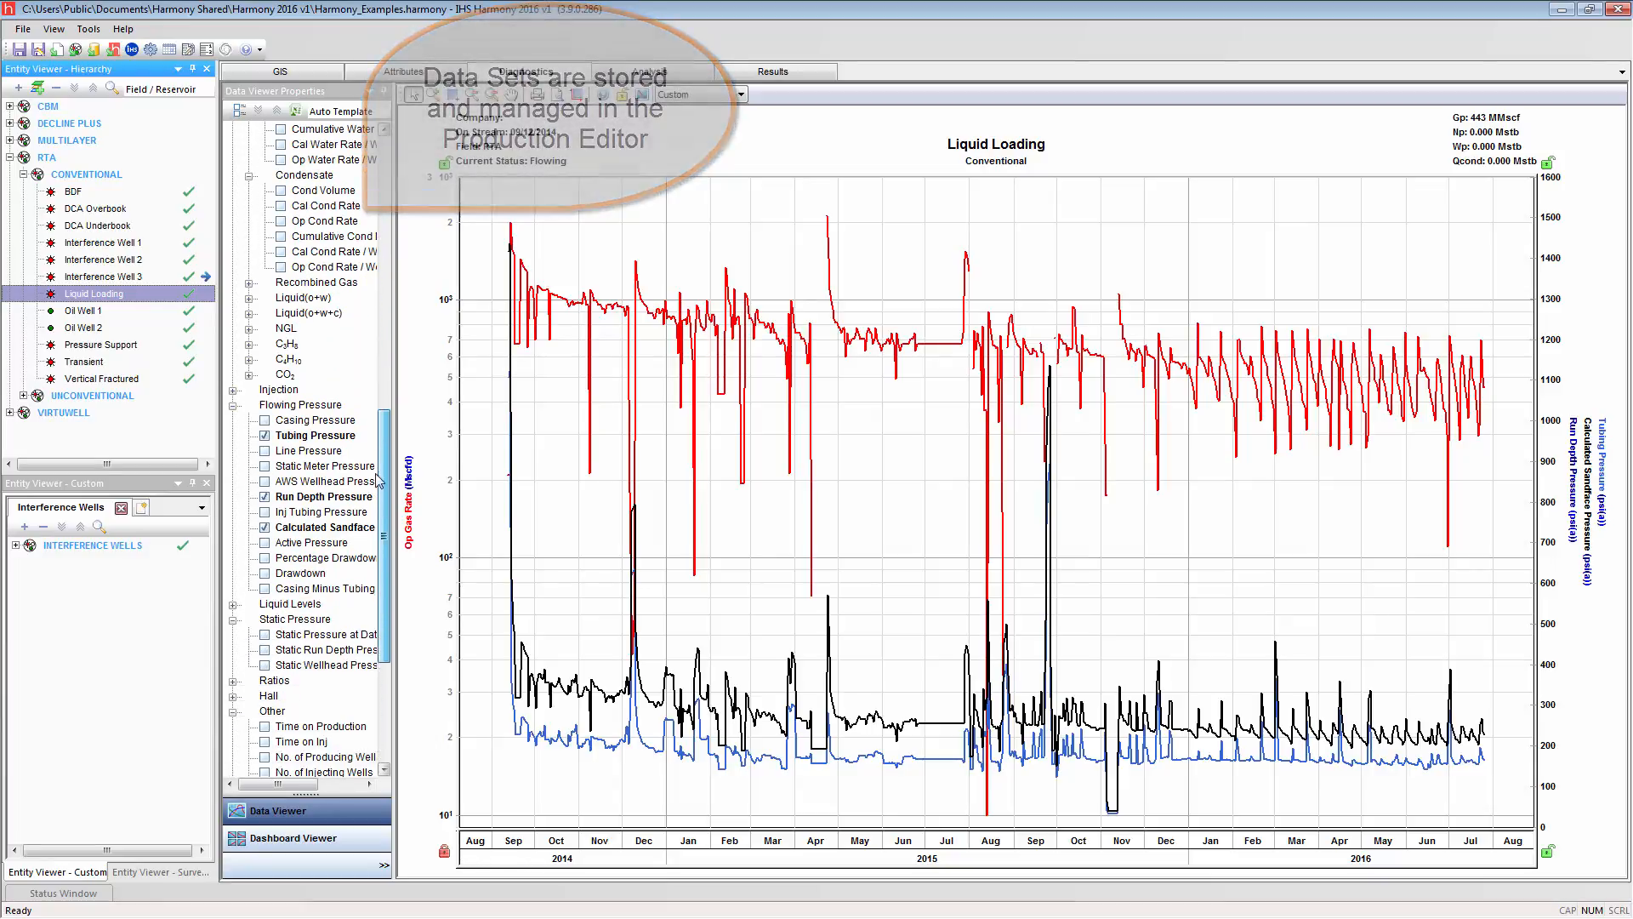
{"action": "left_click", "coordinate": [266, 528]}
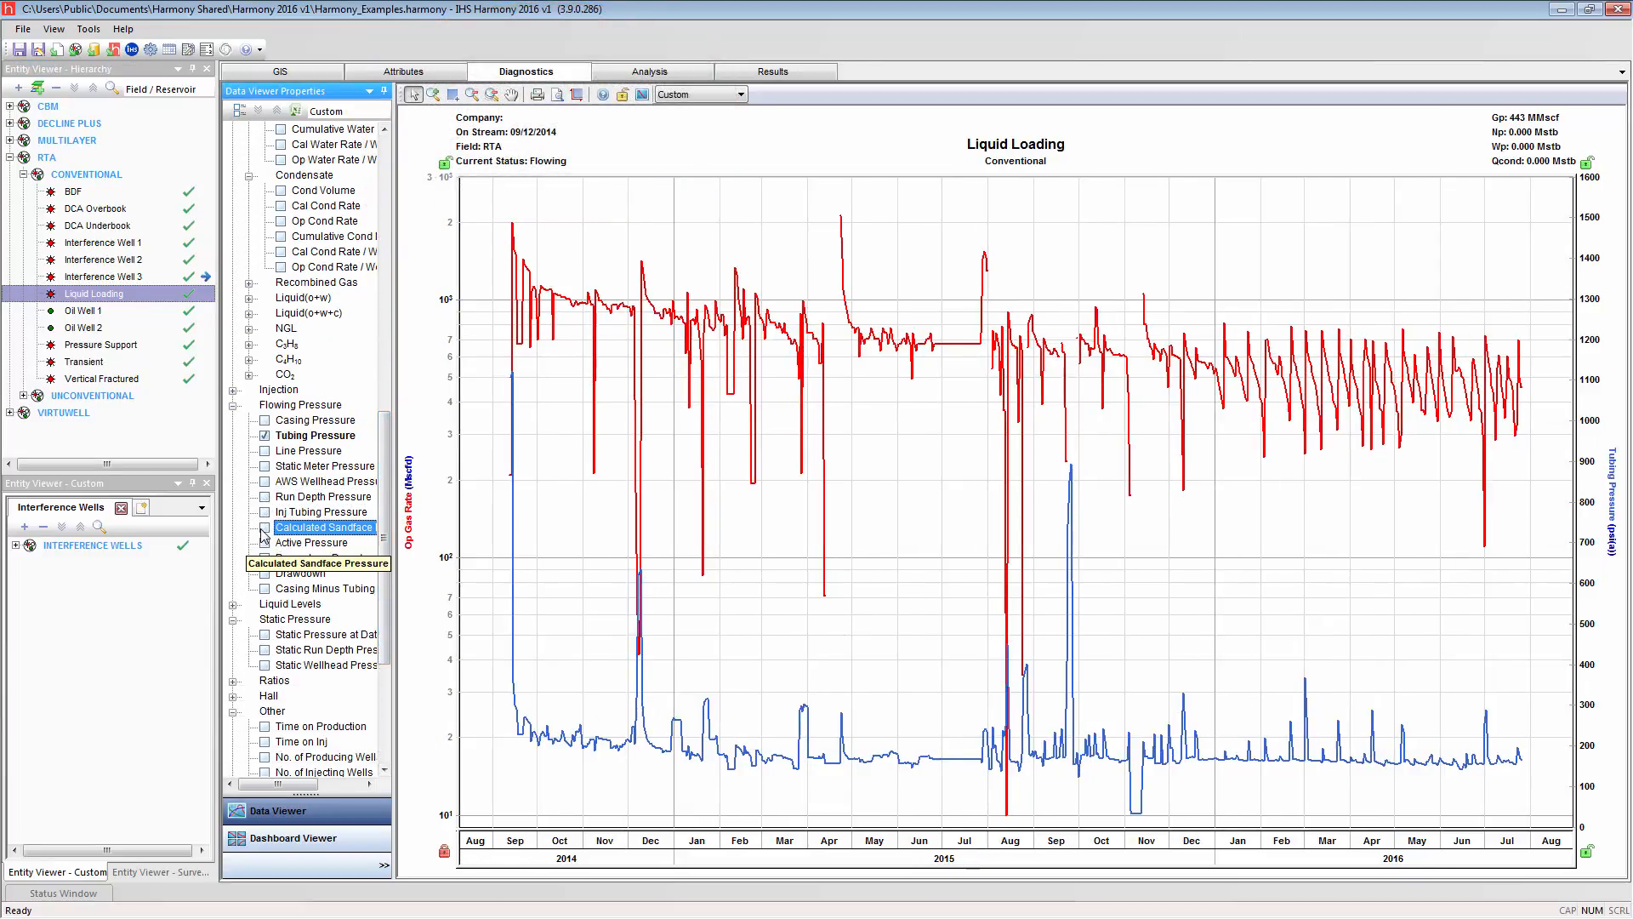
{"action": "scroll", "scroll_direction": "down", "scroll_amount": 3}
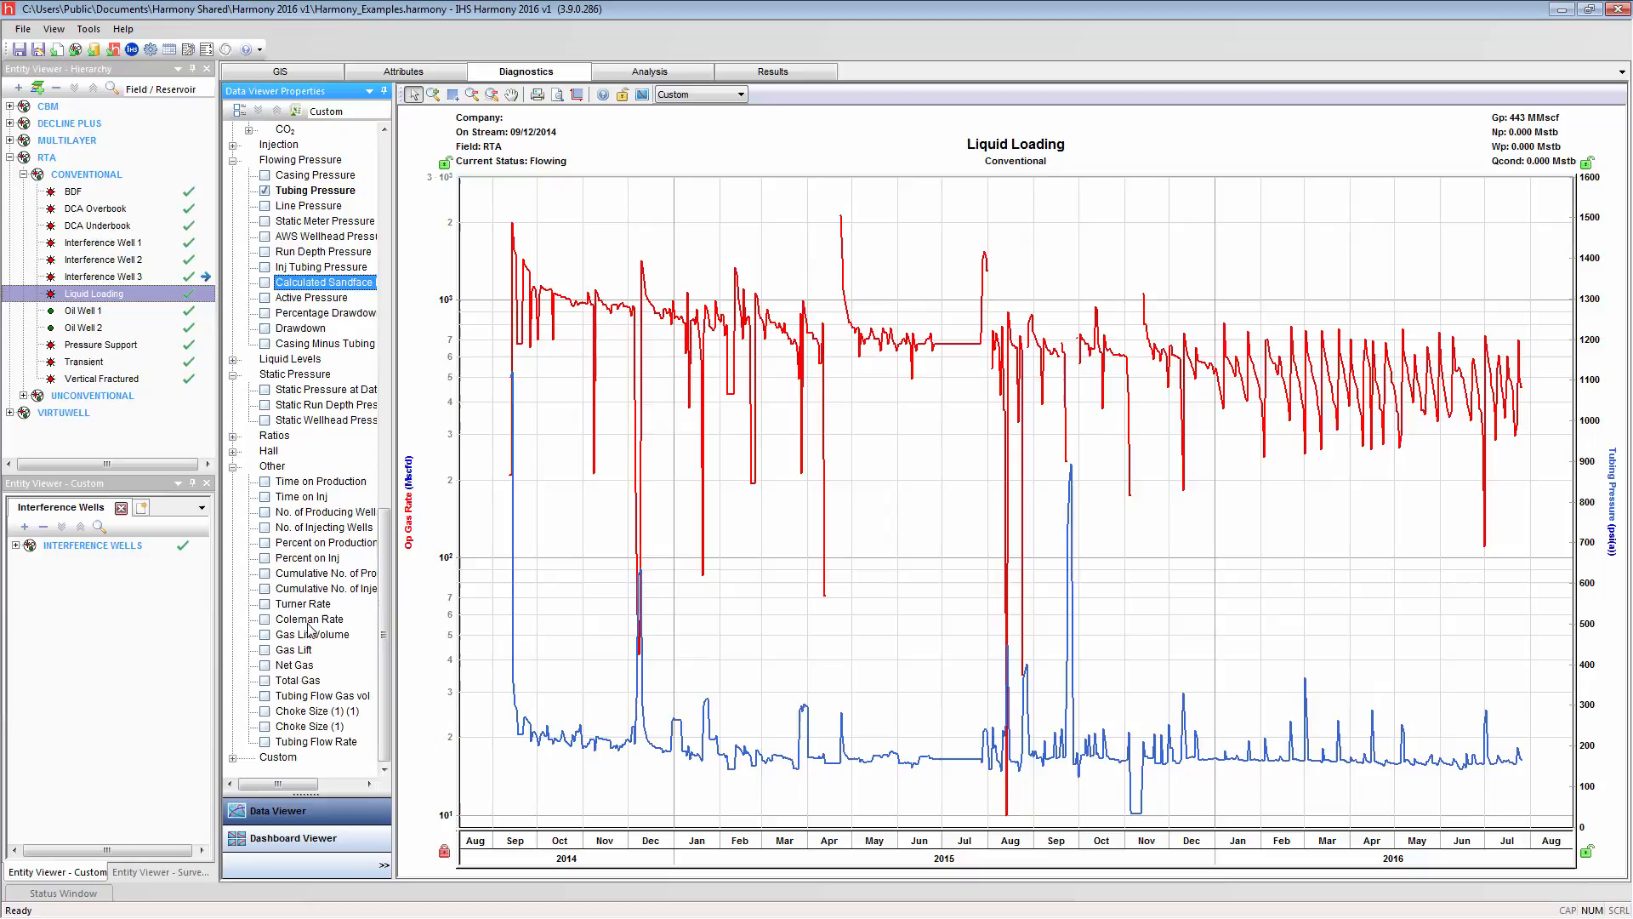
{"action": "left_click", "coordinate": [308, 618]}
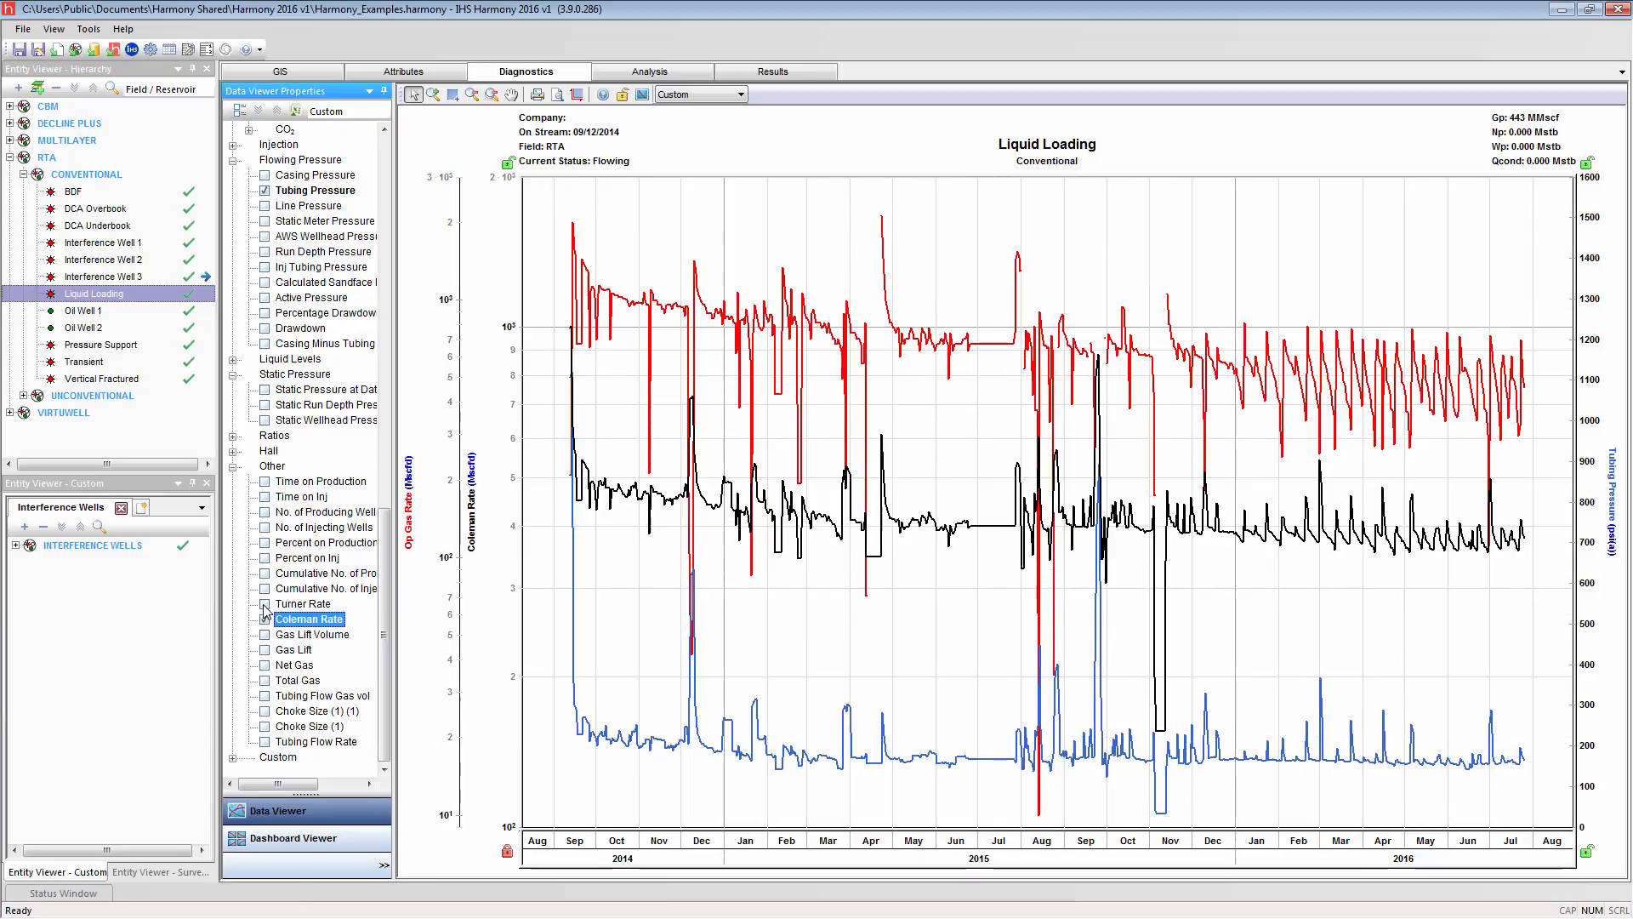
{"action": "left_click", "coordinate": [264, 604]}
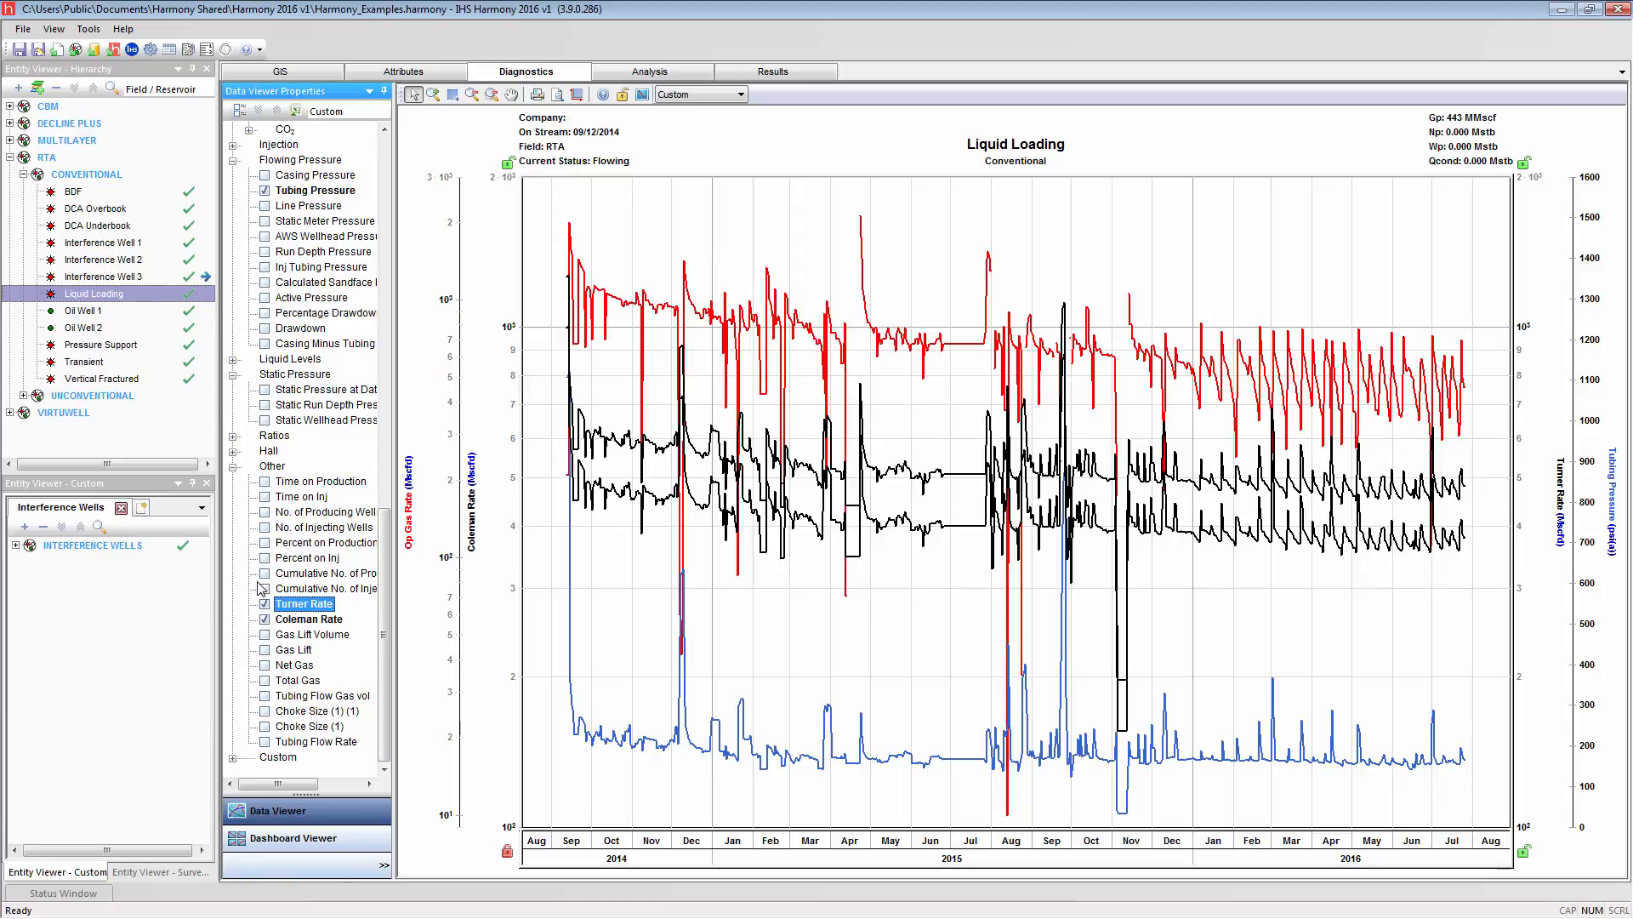
{"action": "left_click", "coordinate": [264, 603]}
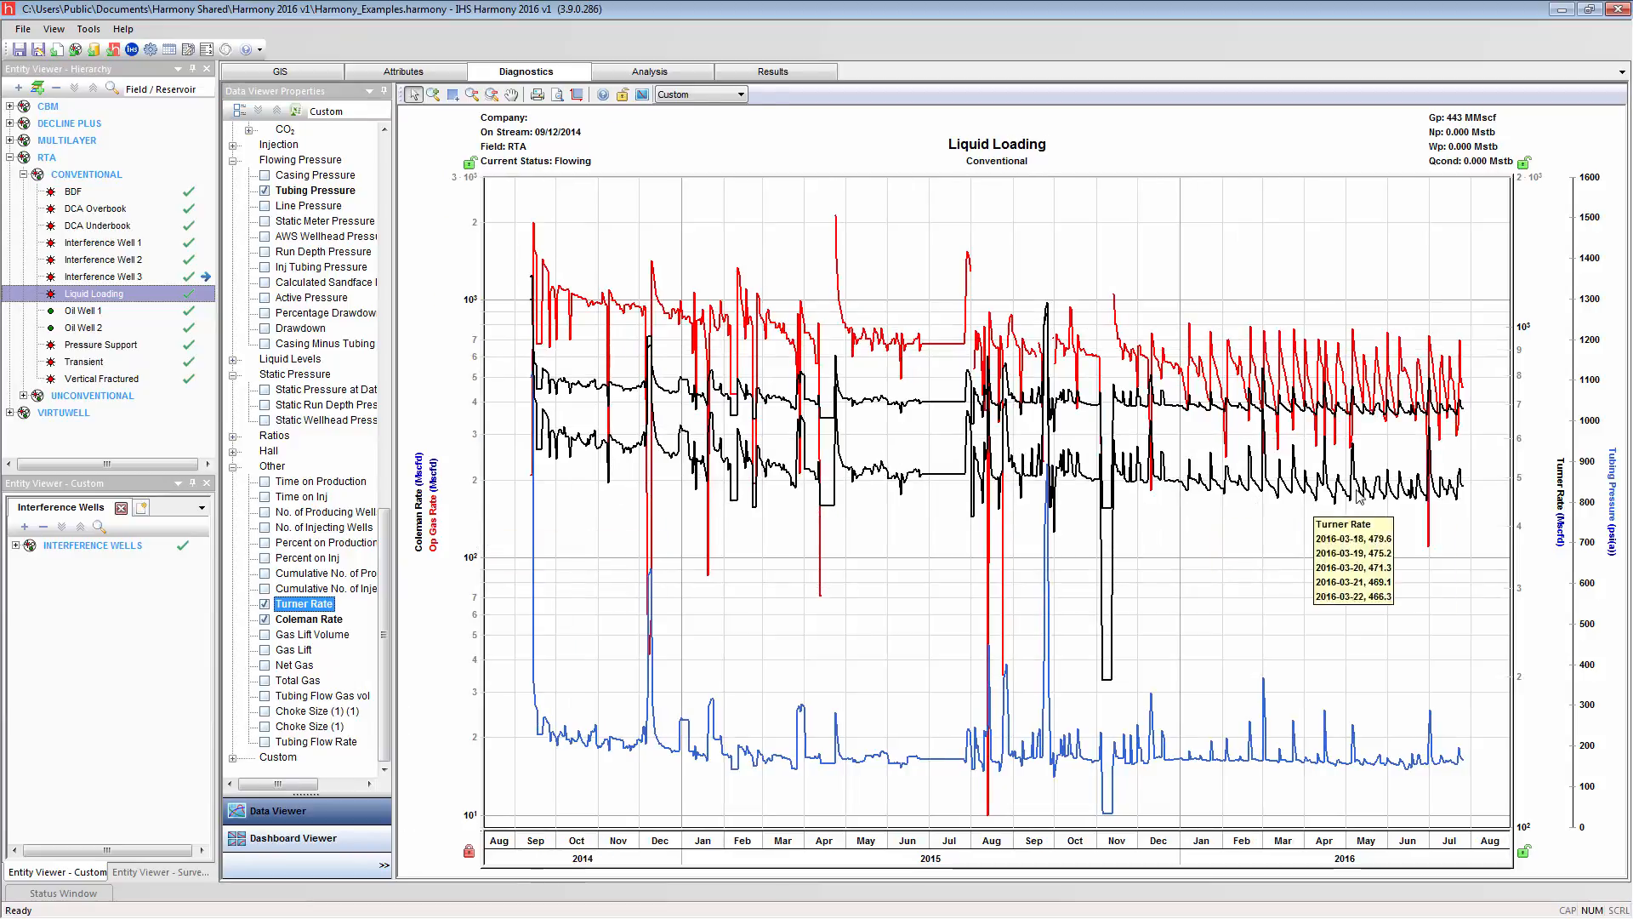
{"action": "mouse_move", "coordinate": [480, 436]}
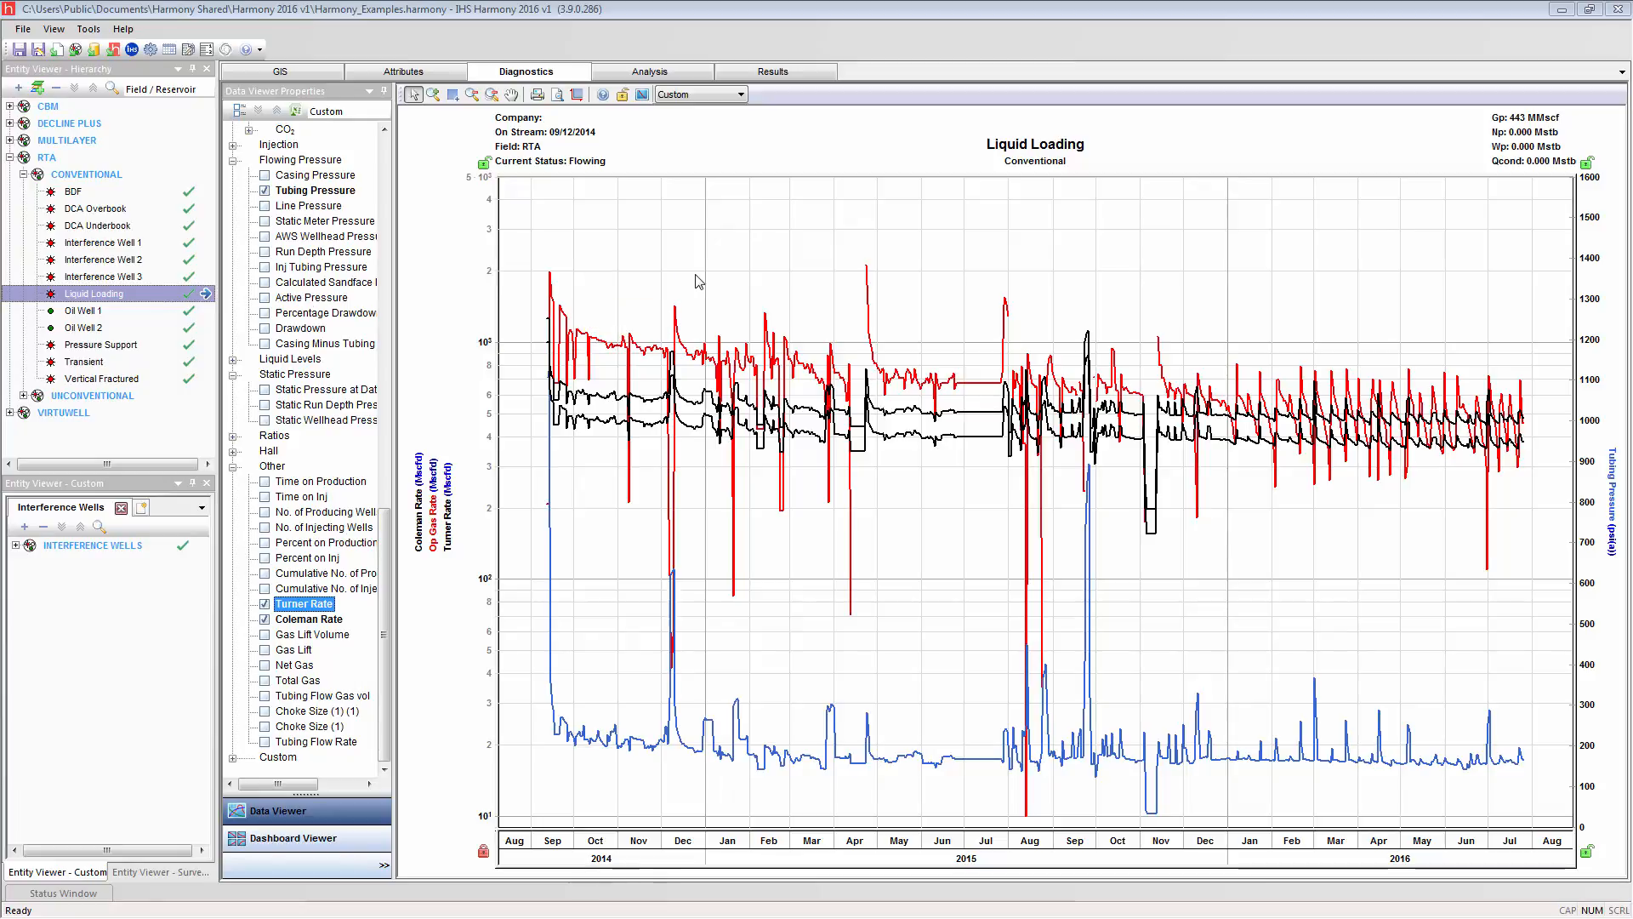
- Colour the Turner Rate line purple in its display properties
{"action": "right_click", "coordinate": [697, 281]}
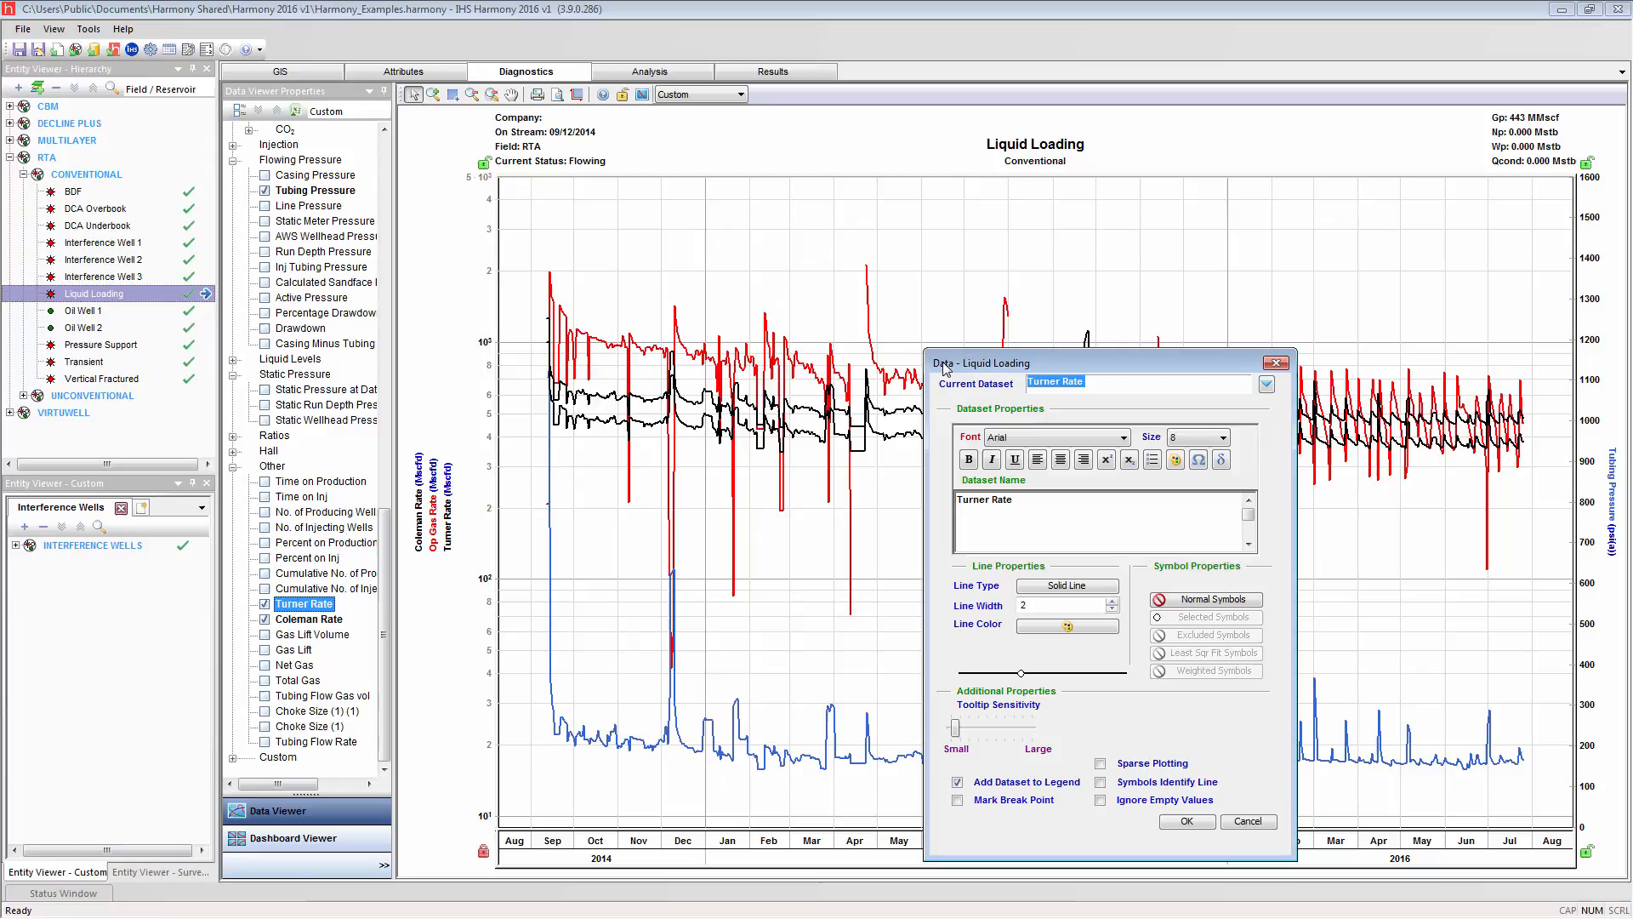
{"action": "left_click", "coordinate": [1062, 624]}
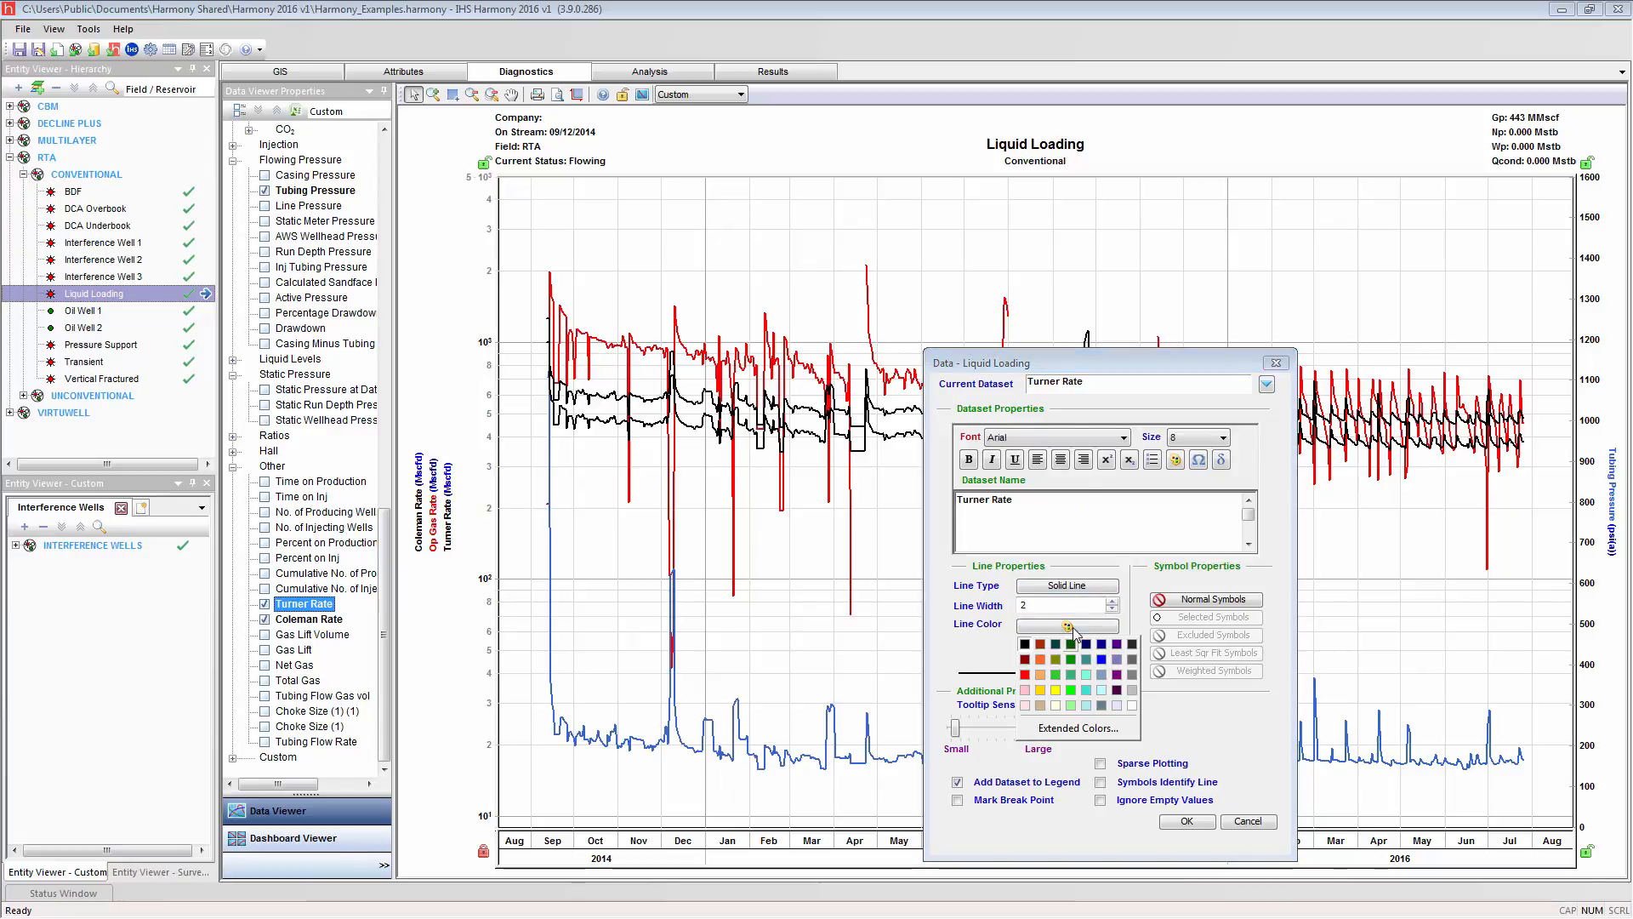
{"action": "left_click", "coordinate": [1116, 674]}
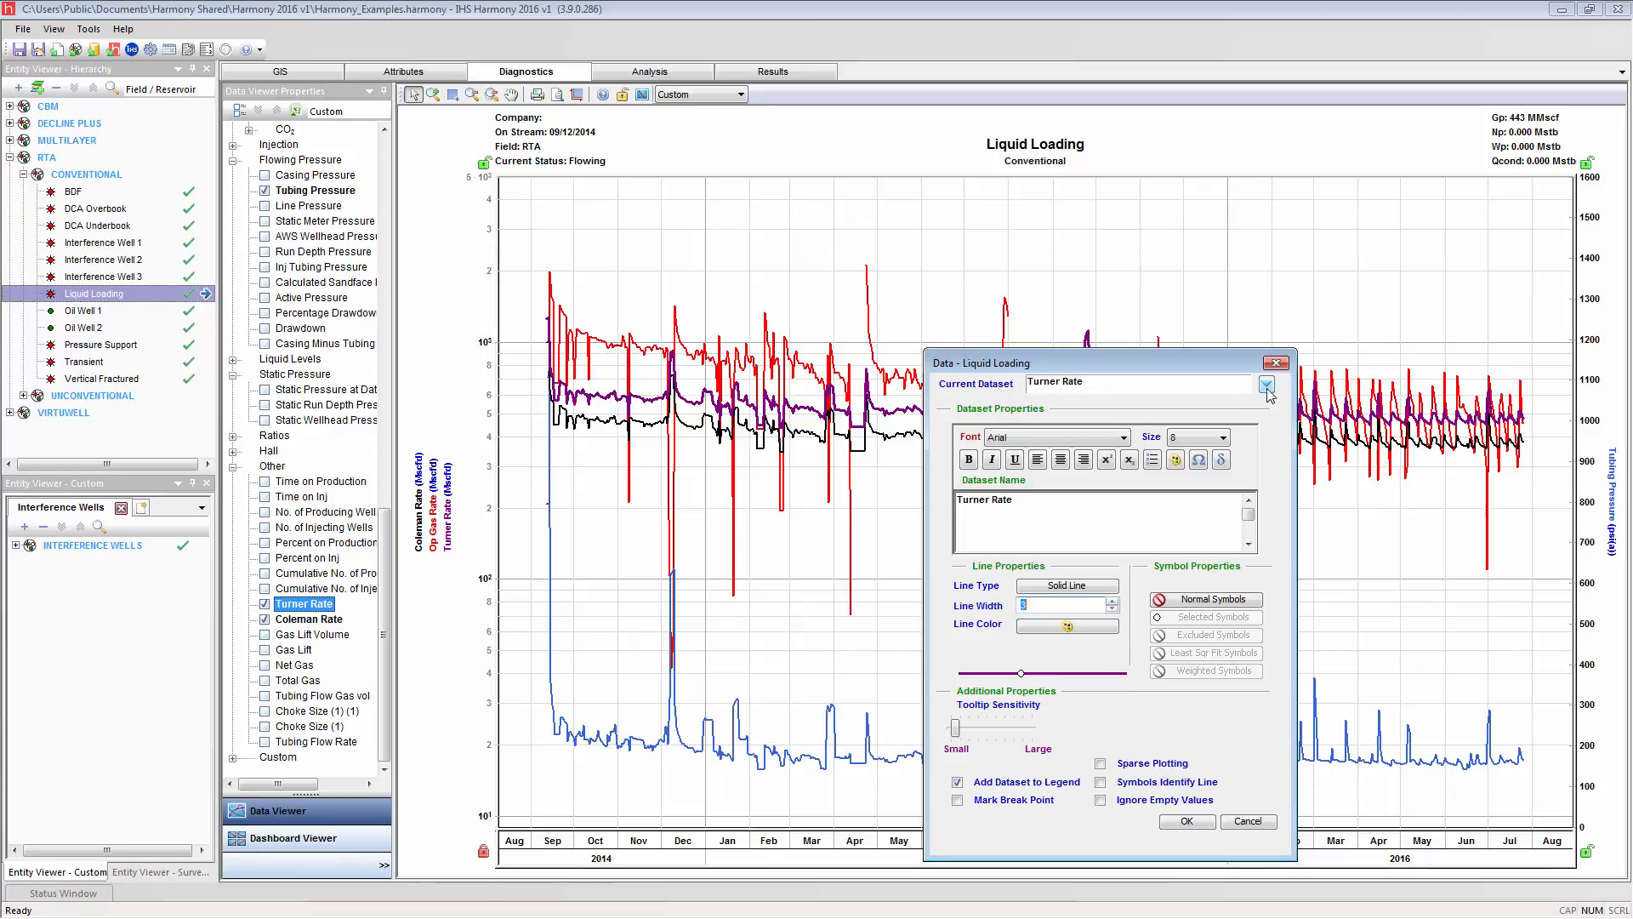
- Restyle Coleman Rate as a dotted line with open circle markers and apply the changes
{"action": "left_click", "coordinate": [1266, 384]}
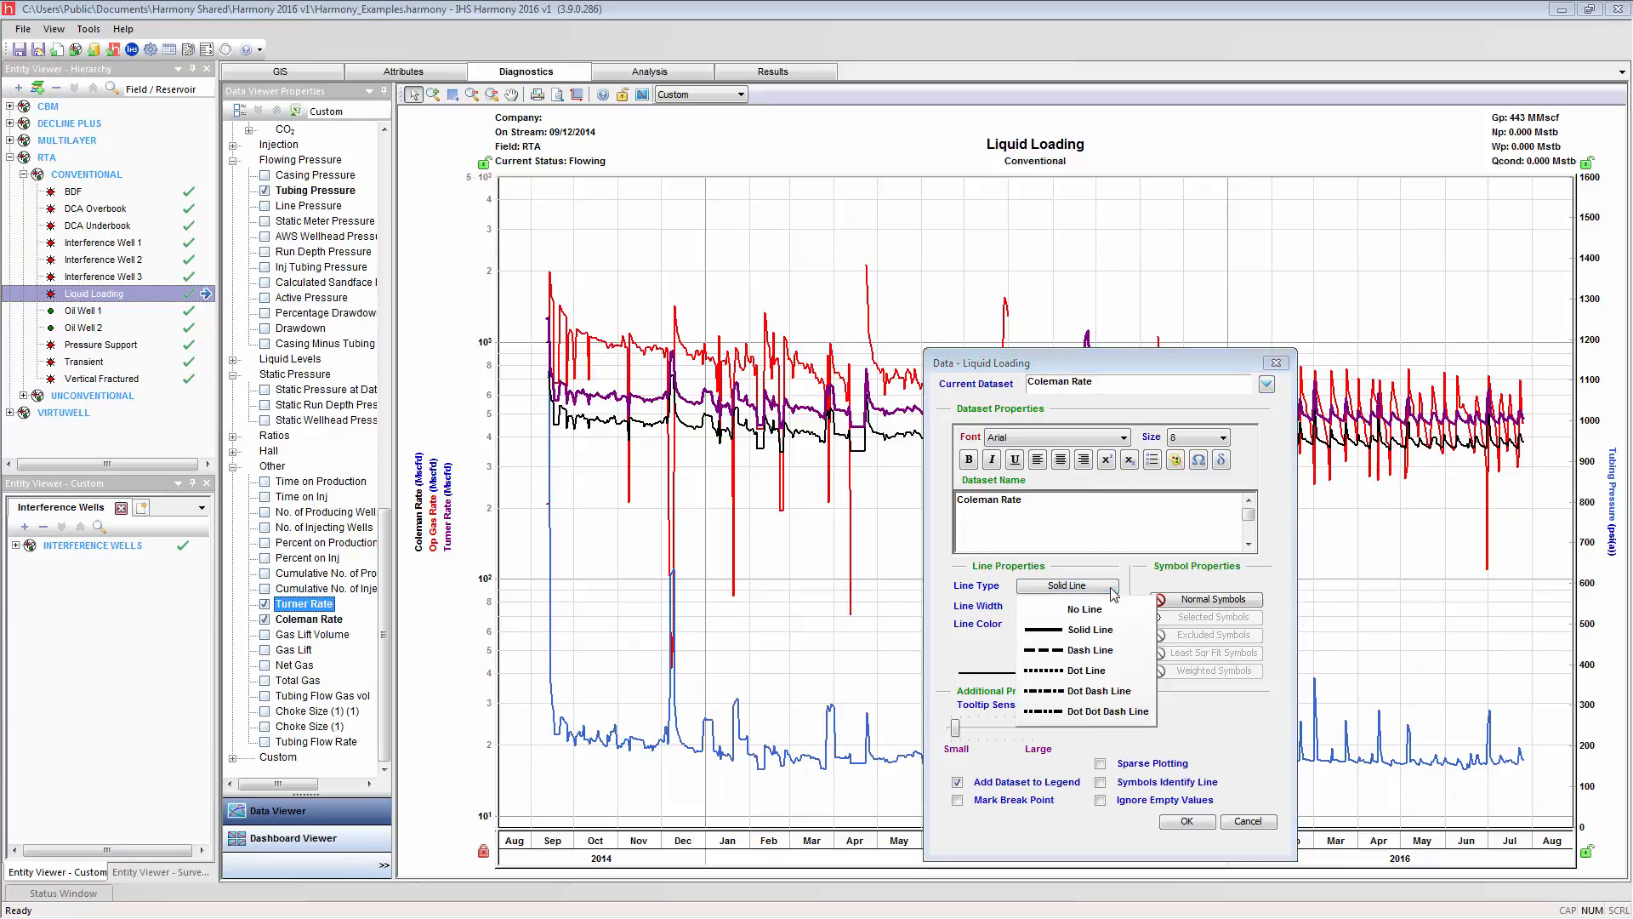
{"action": "left_click", "coordinate": [1084, 671]}
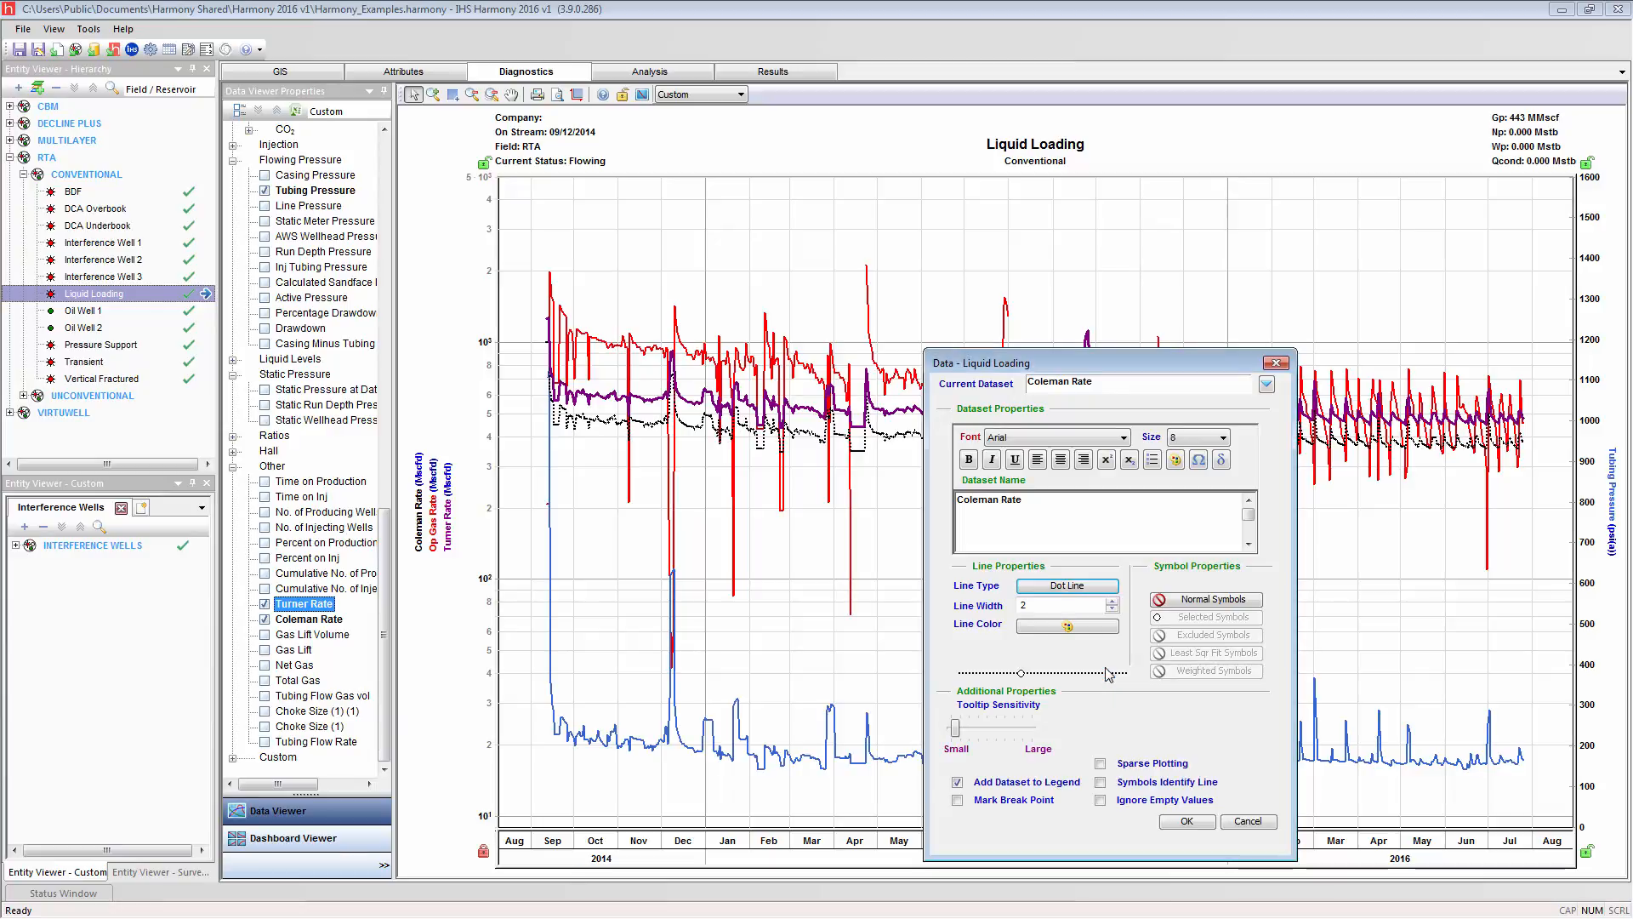
{"action": "left_click", "coordinate": [1207, 599]}
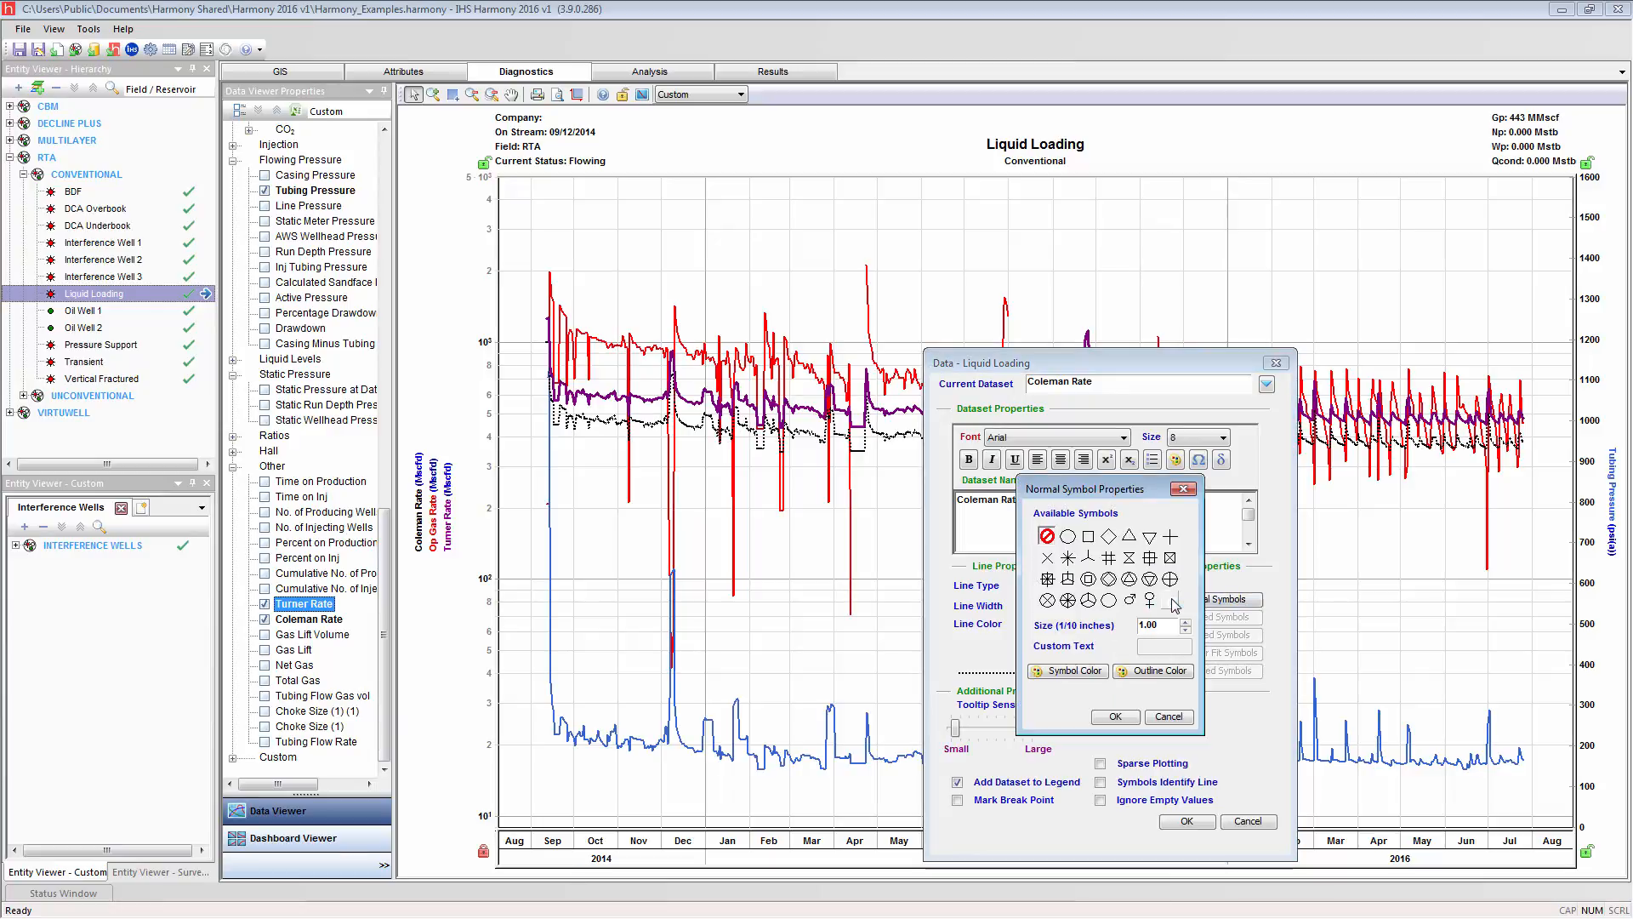
{"action": "left_click", "coordinate": [1088, 536]}
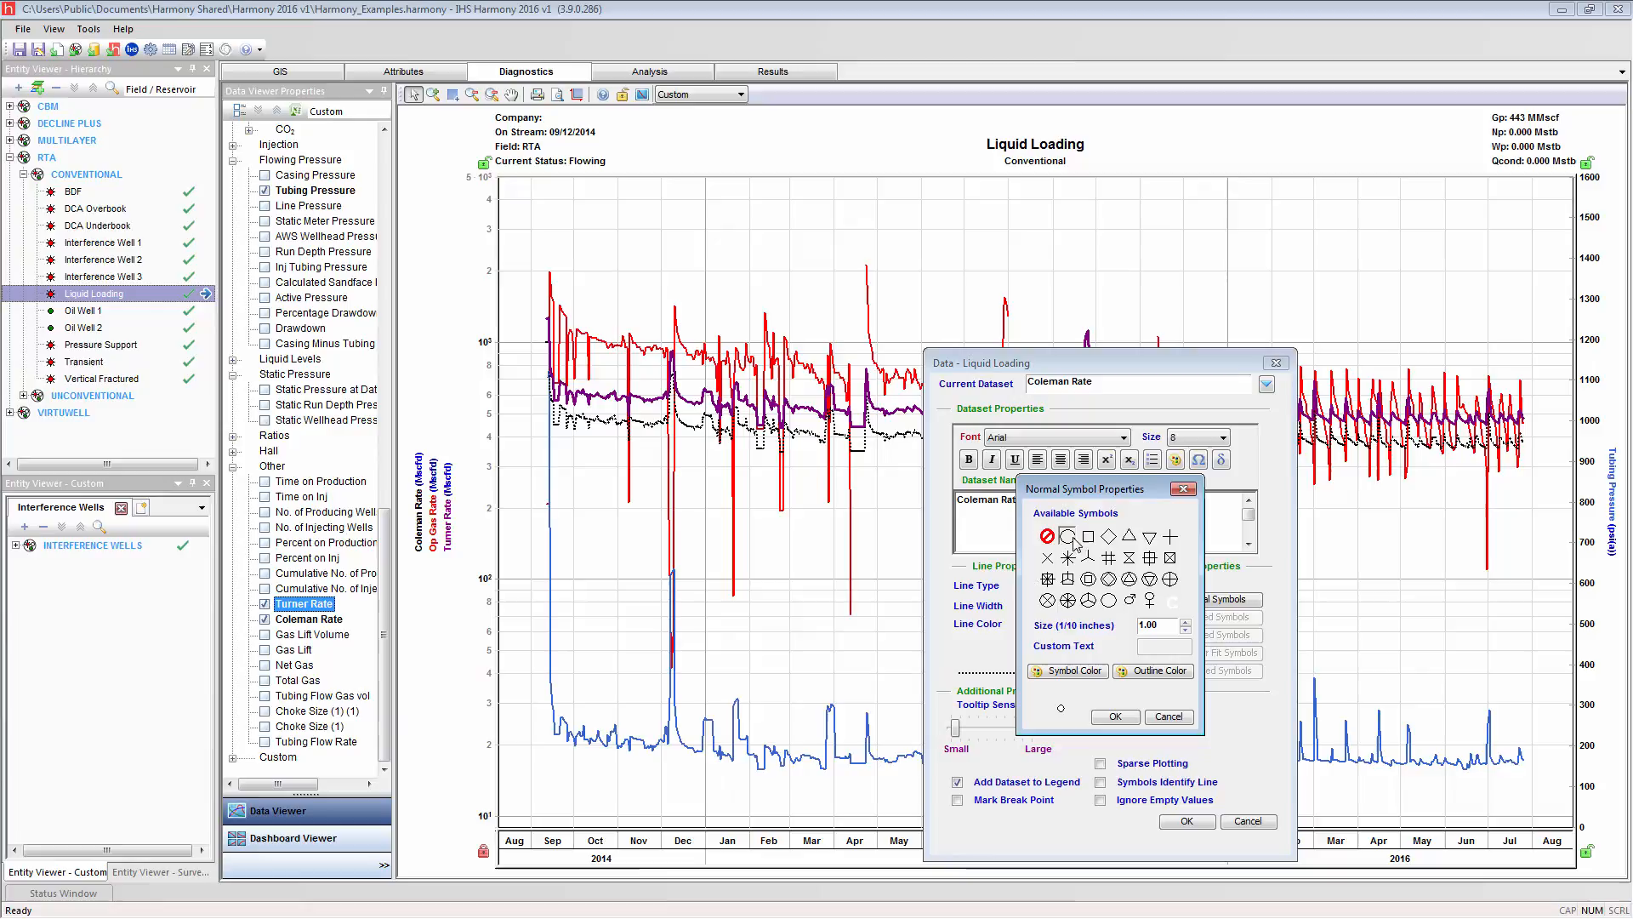
{"action": "left_click", "coordinate": [1115, 717]}
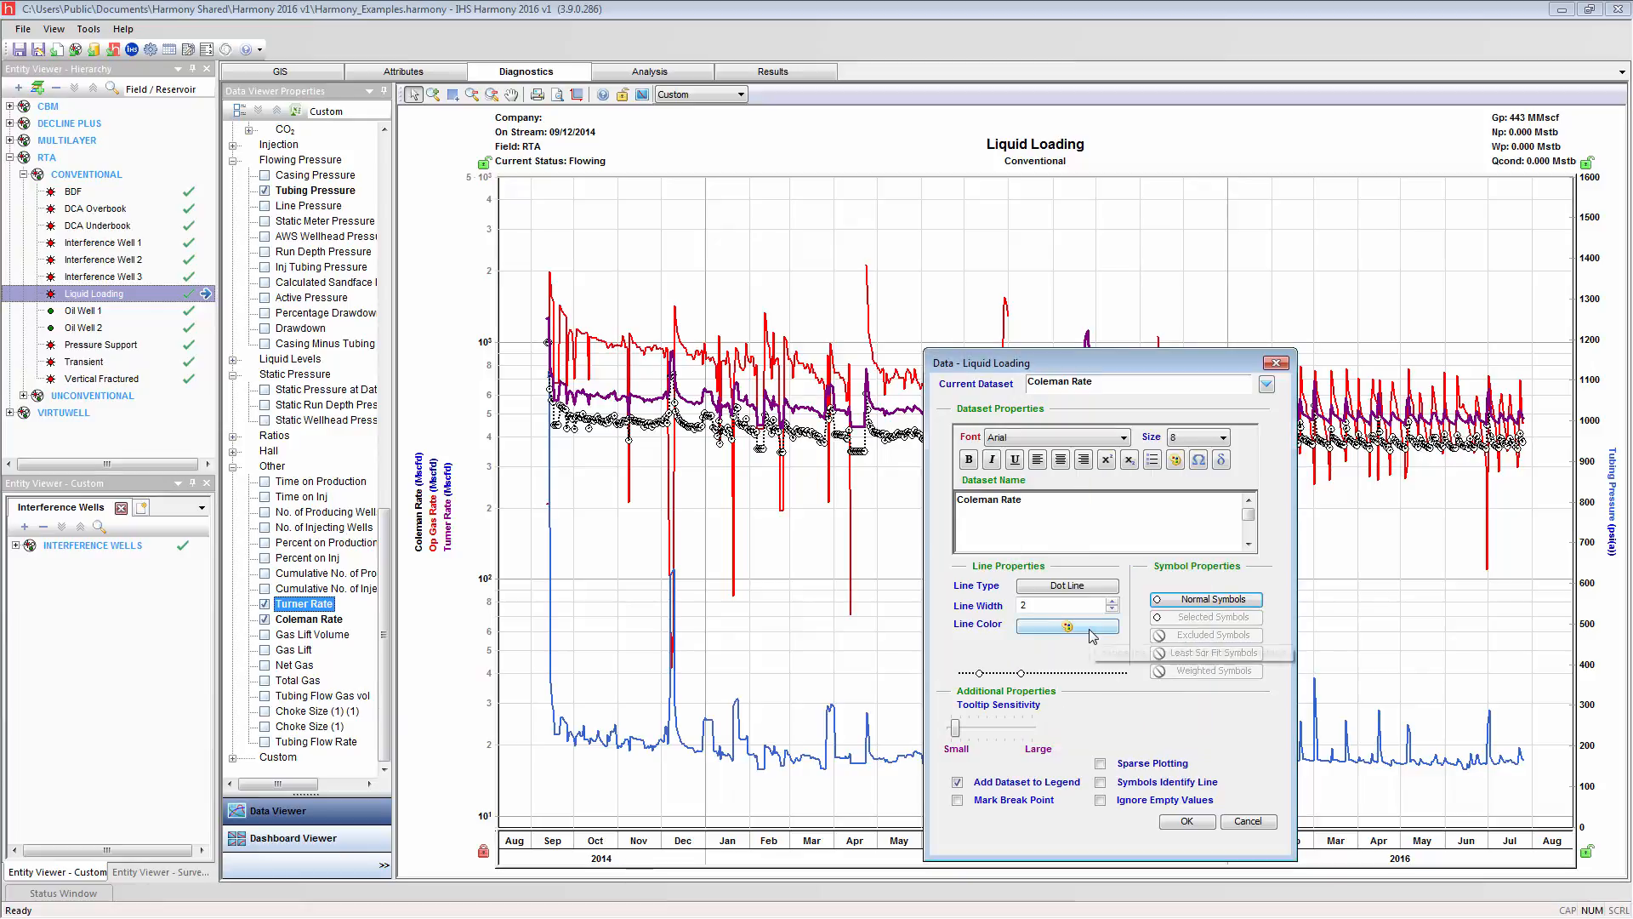
{"action": "left_click", "coordinate": [1067, 625]}
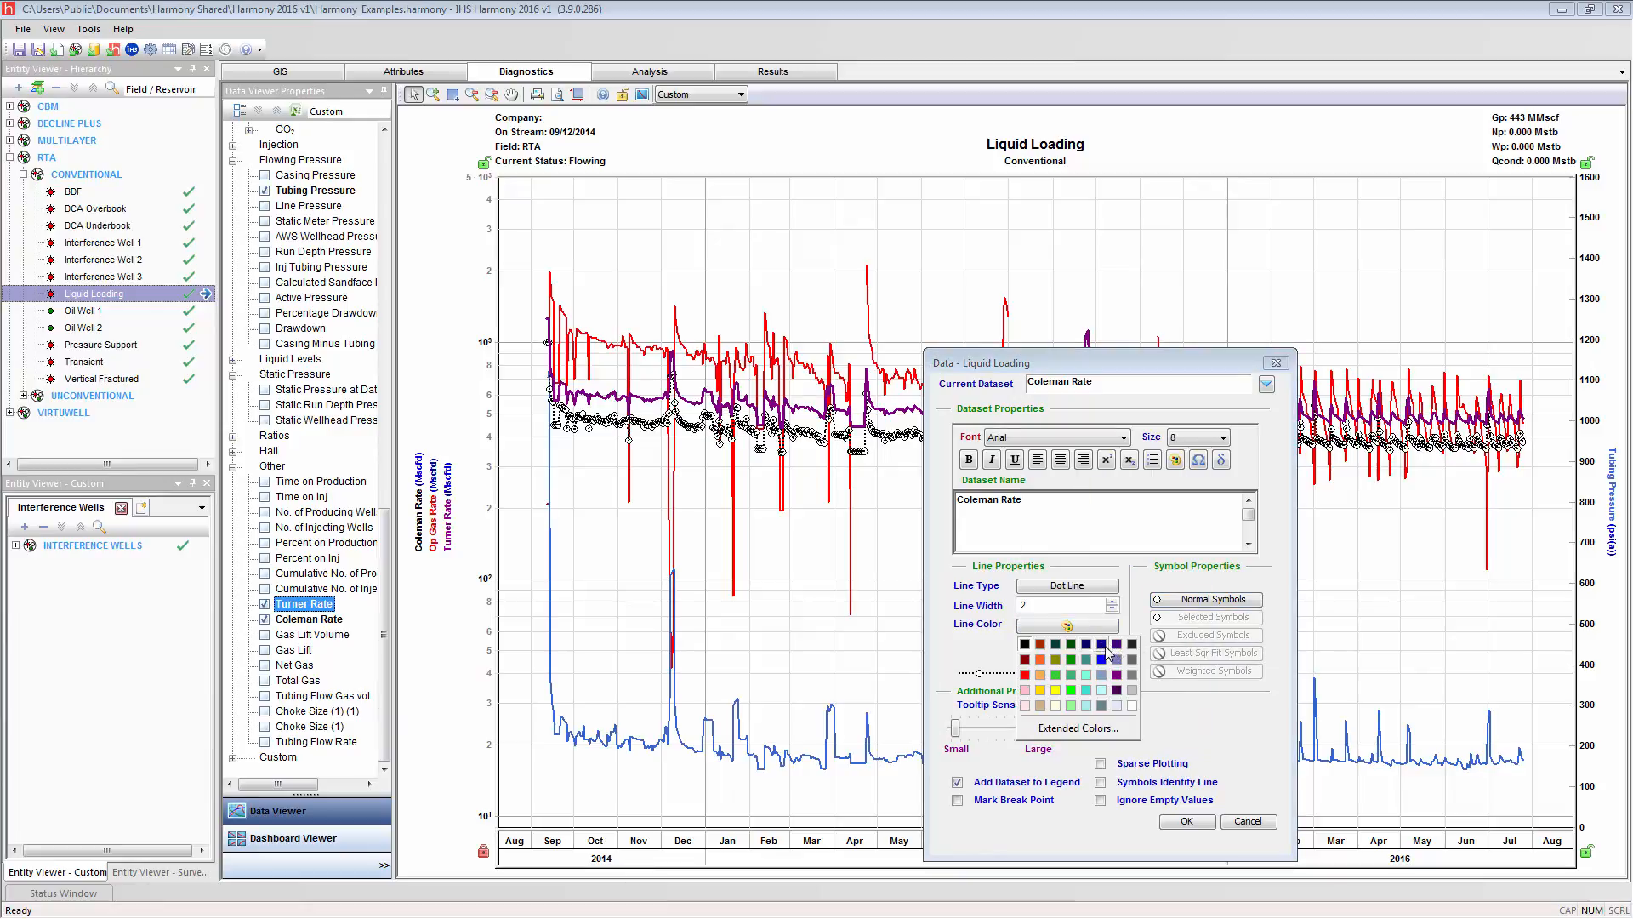
{"action": "left_click", "coordinate": [1185, 820]}
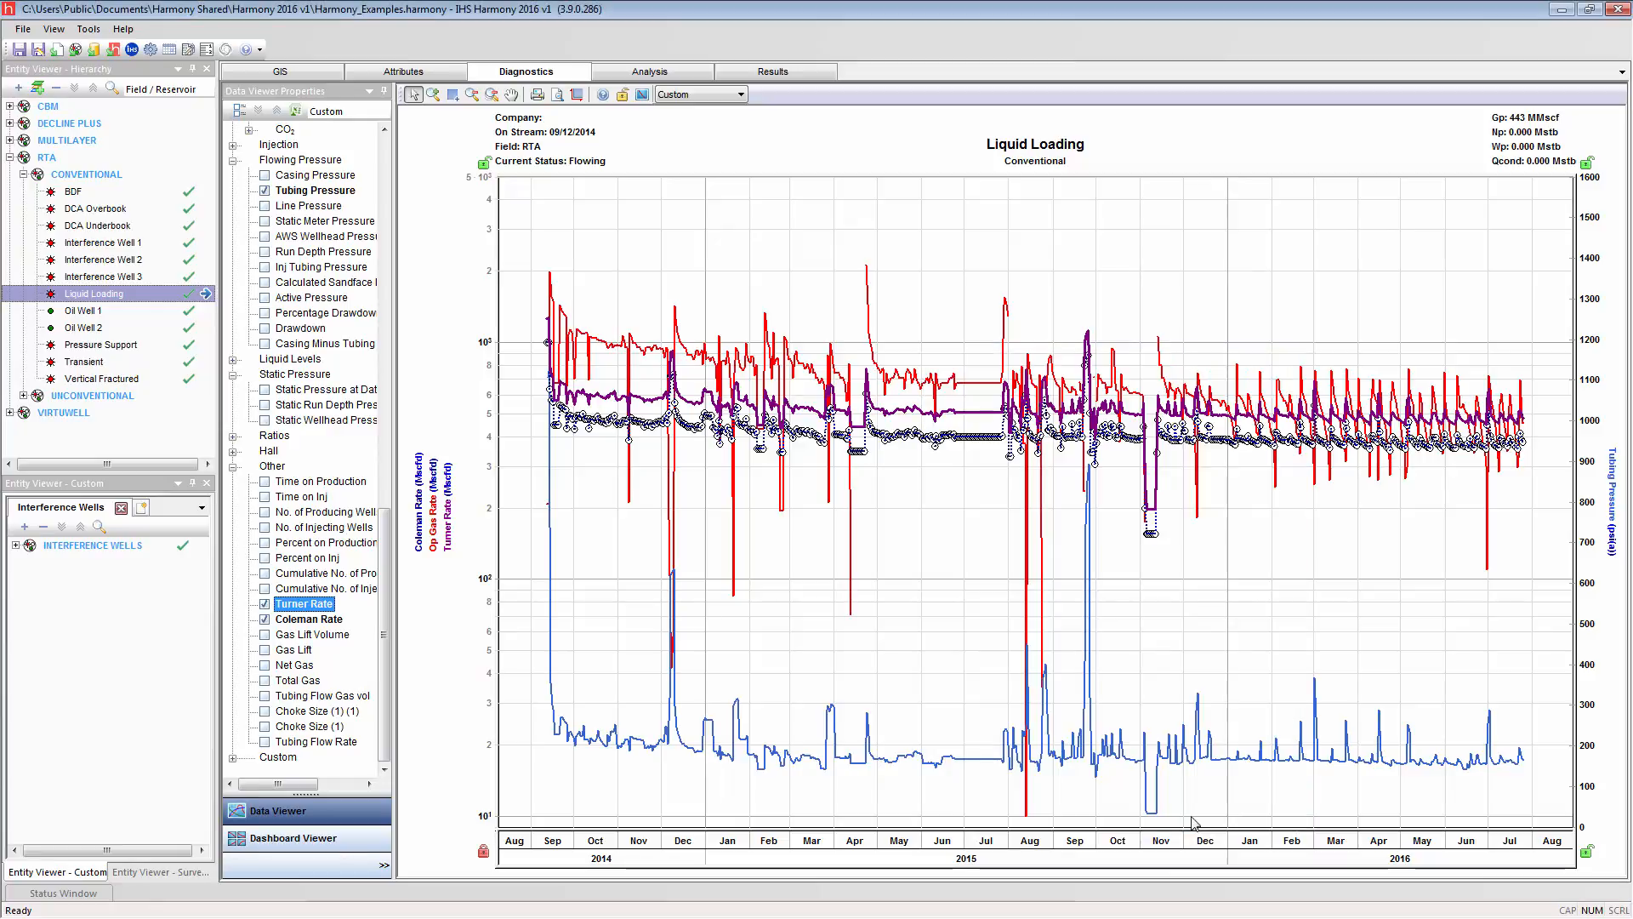
{"action": "mouse_move", "coordinate": [984, 636]}
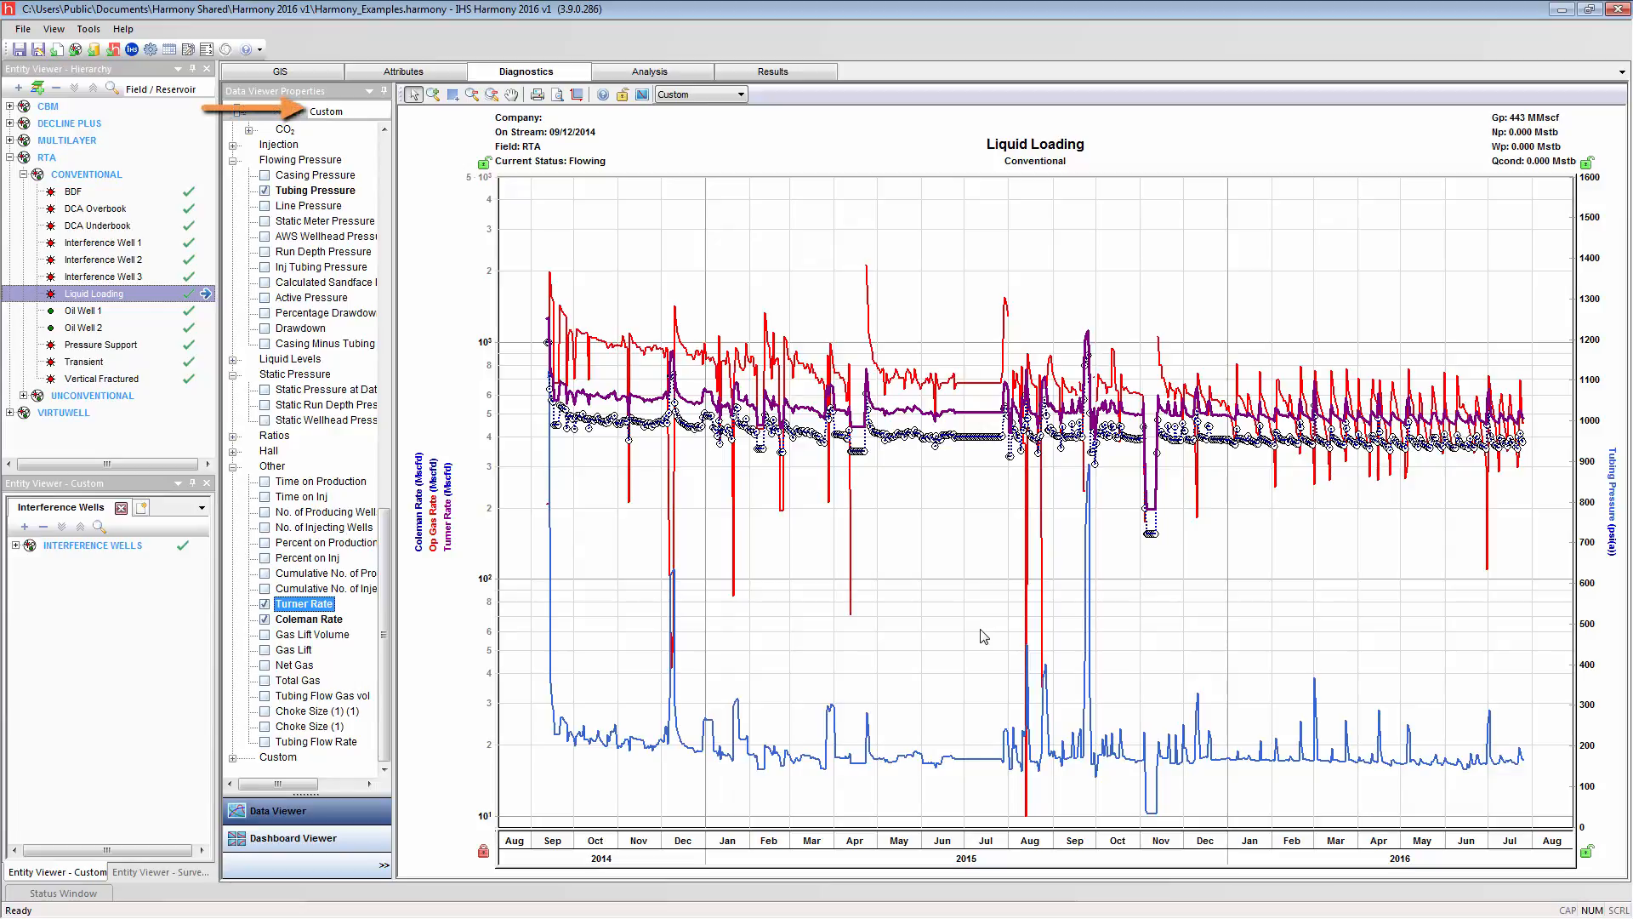
- Save the current plot as a template named Video Template in the Custom category
{"action": "left_click", "coordinate": [369, 112]}
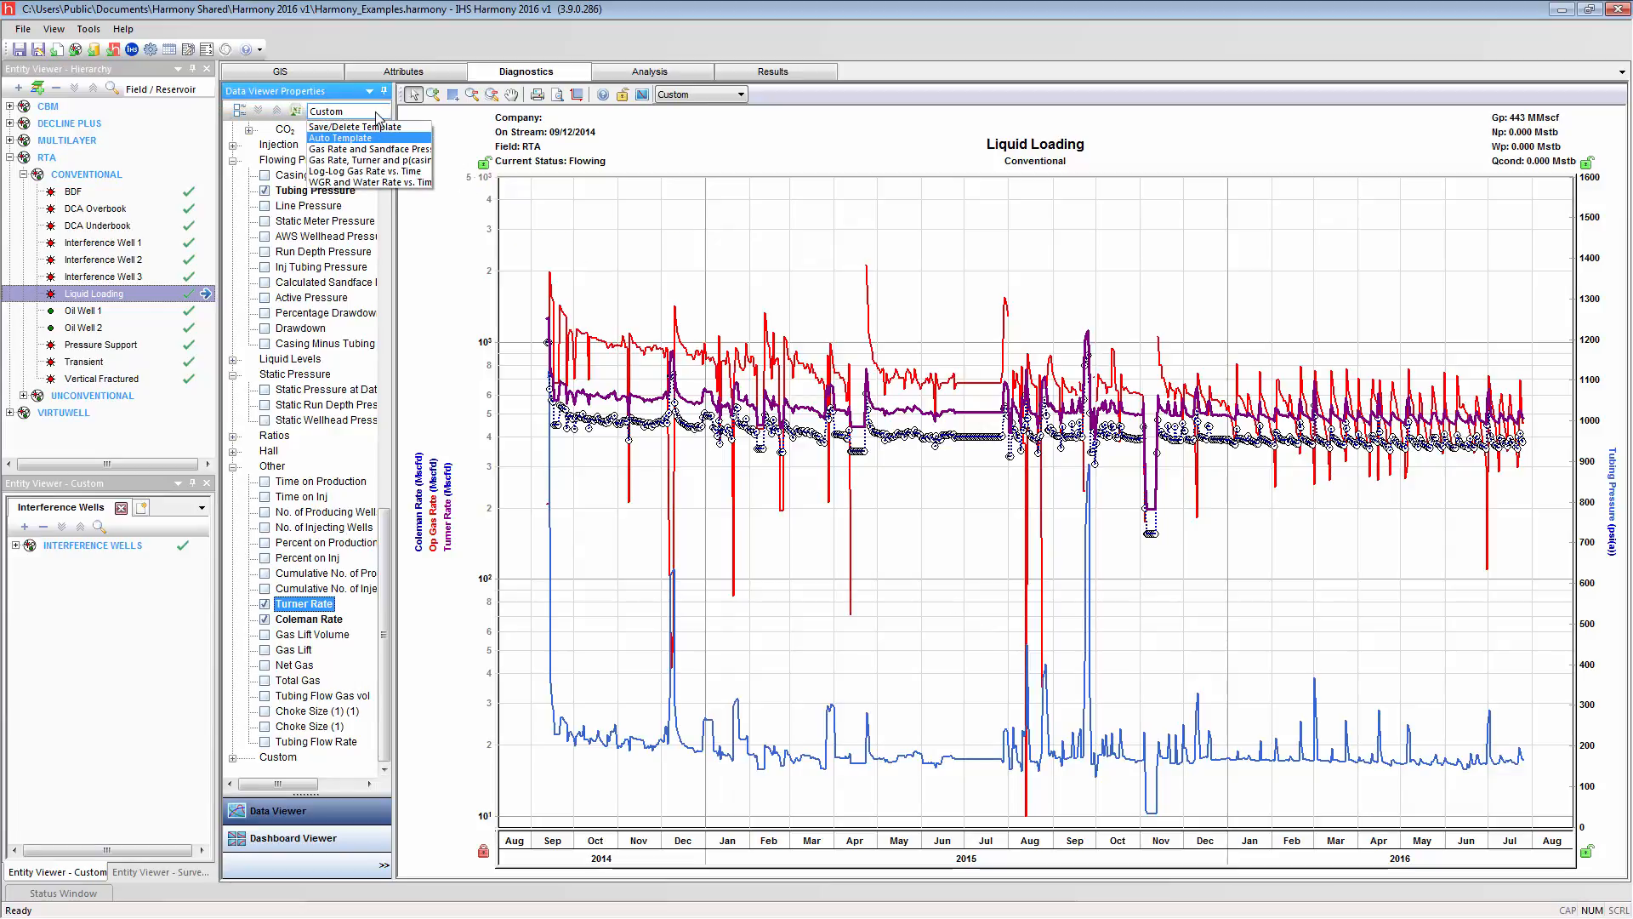
{"action": "left_click", "coordinate": [355, 126]}
{"action": "type", "text": "Video Template"}
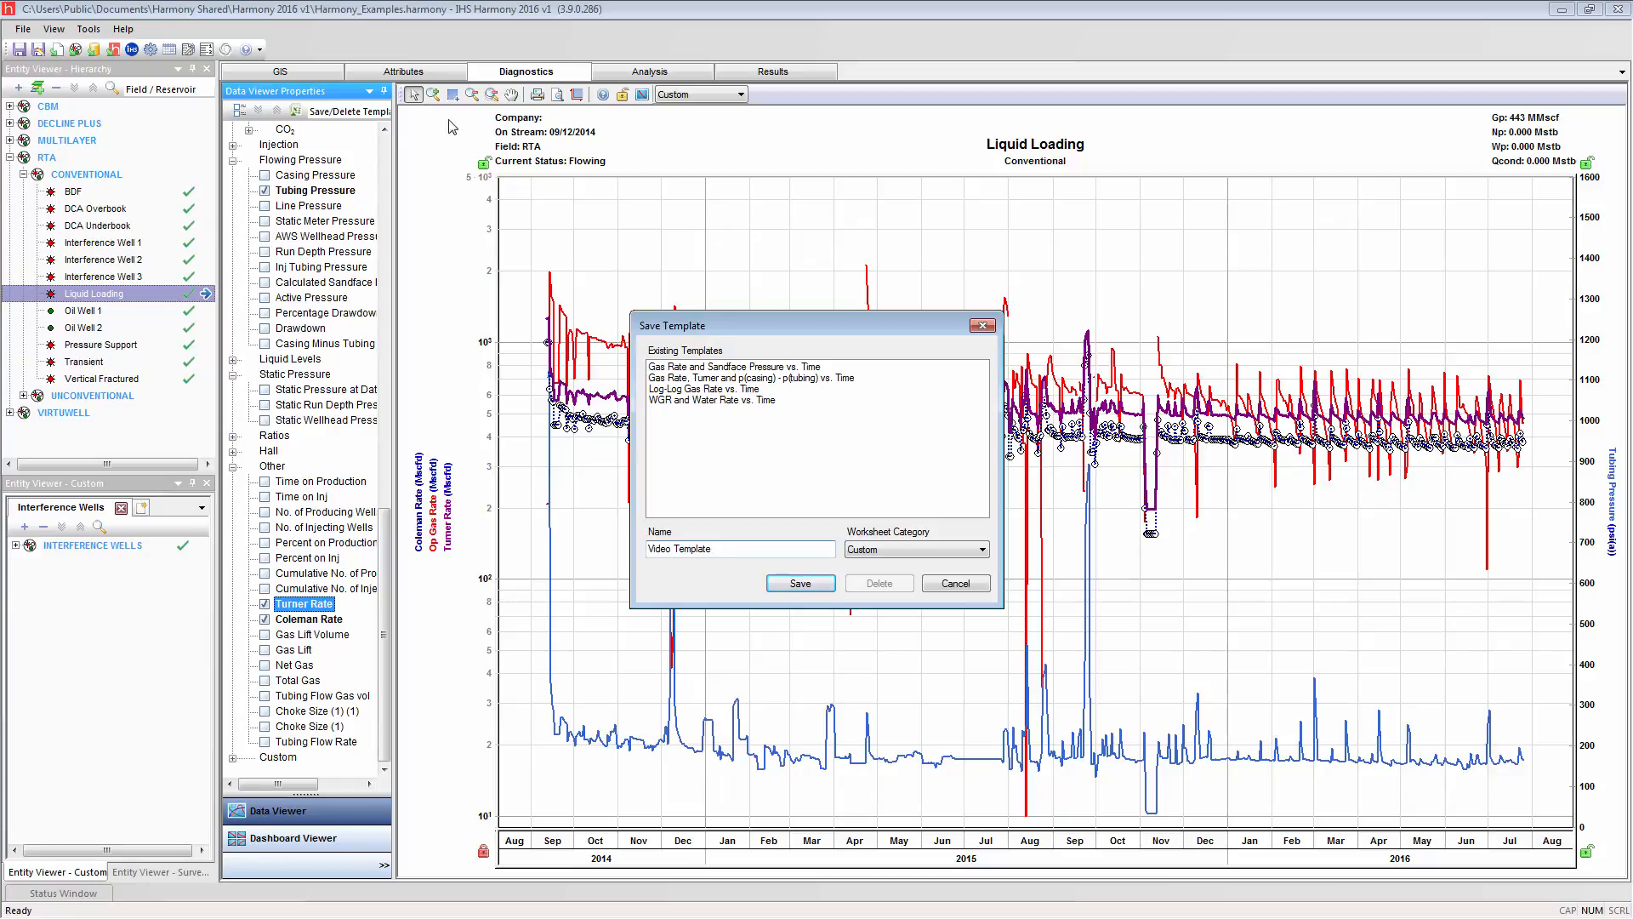
{"action": "left_click", "coordinate": [800, 582]}
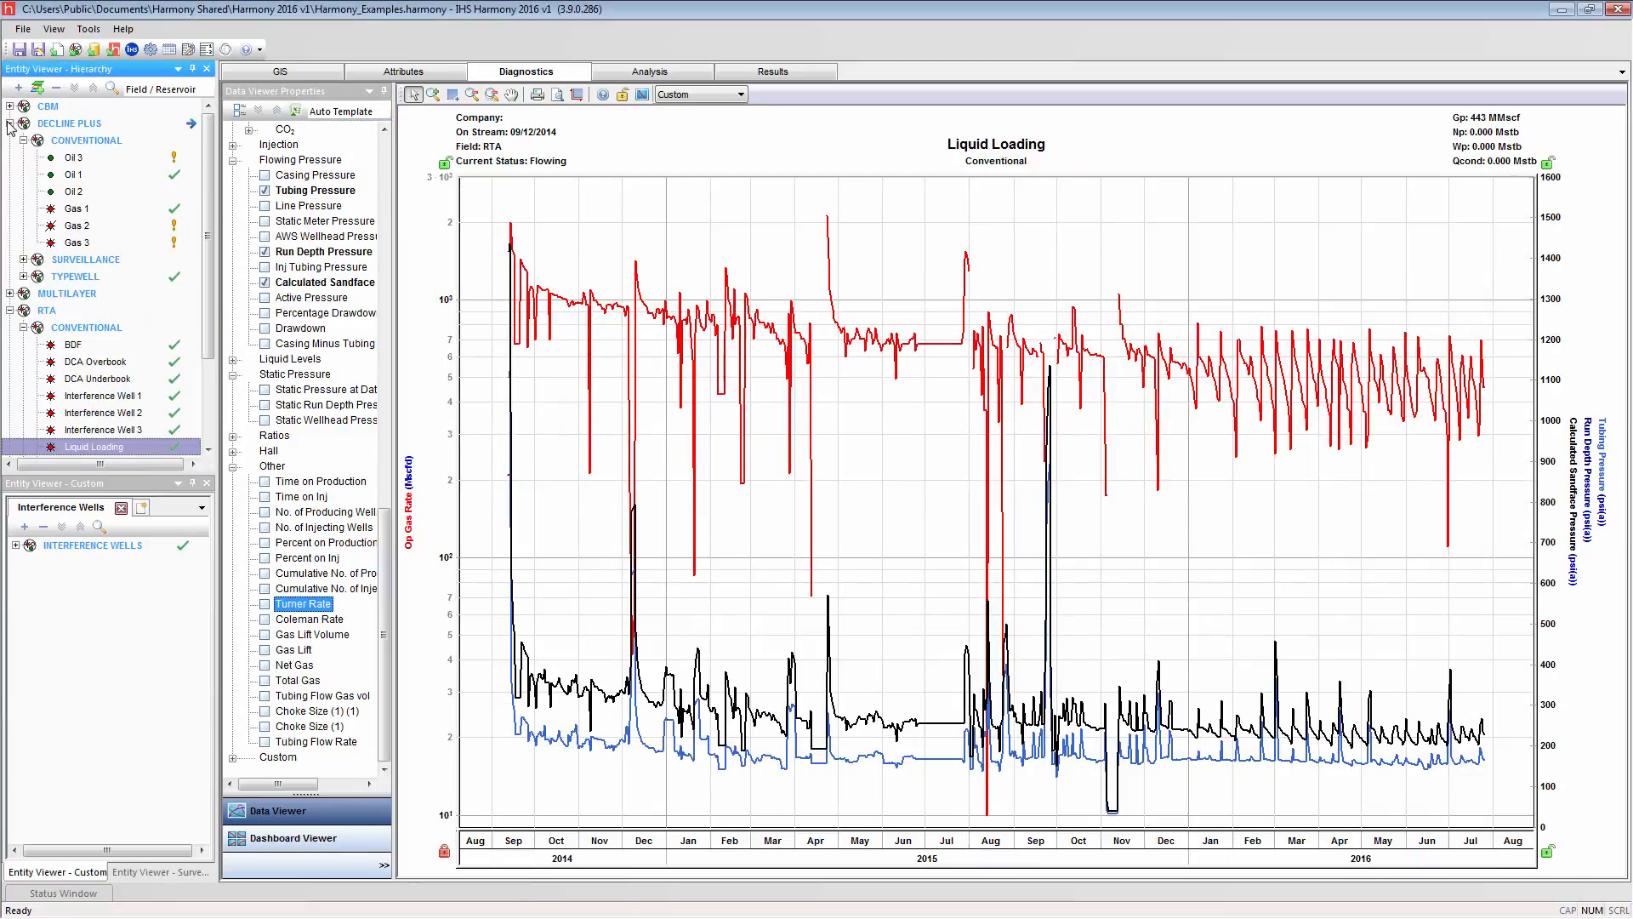
- Plot Oil 1, Oil 2 and Oil 3 with individual curves, then bring up the data diagnostics help
{"action": "left_click", "coordinate": [73, 156]}
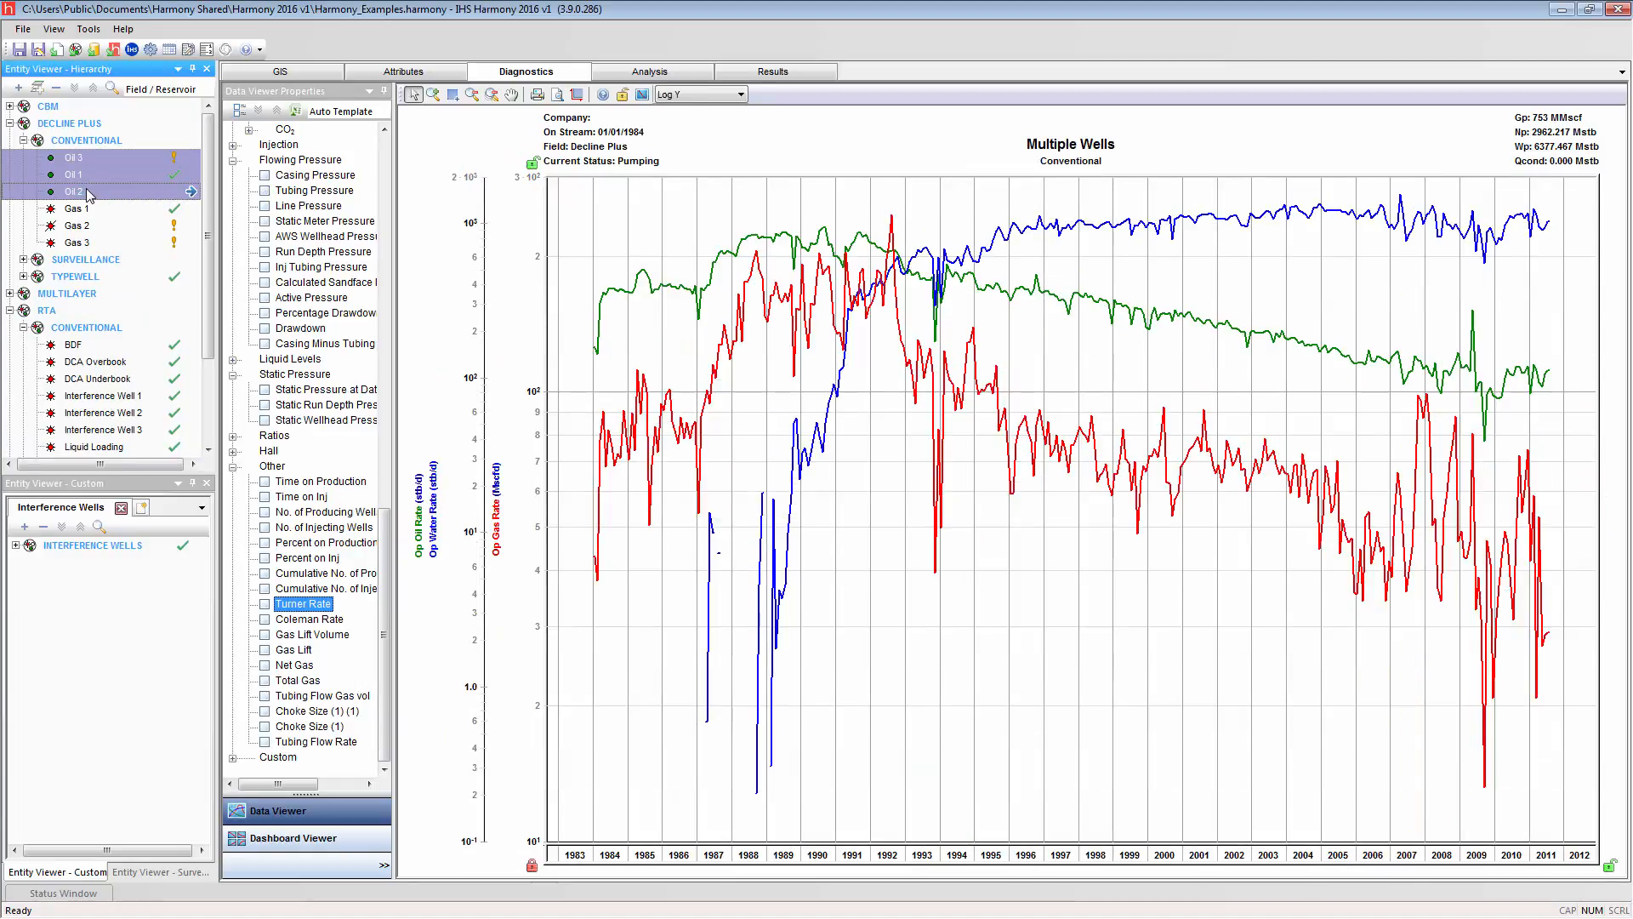
{"action": "left_click", "coordinate": [640, 94]}
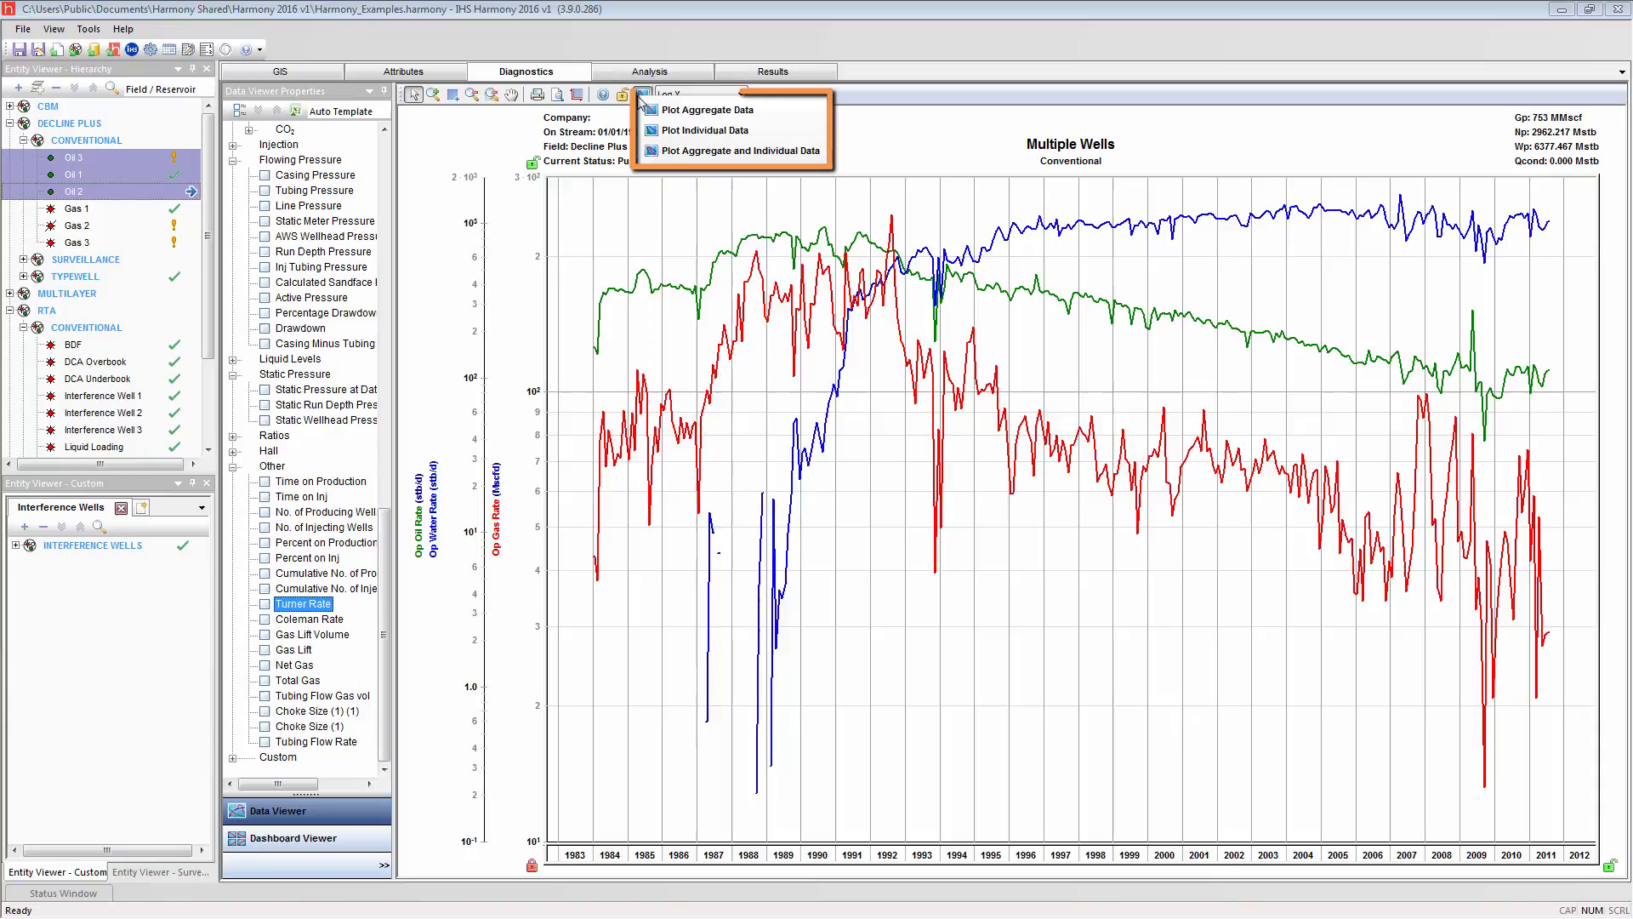
{"action": "mouse_move", "coordinate": [663, 129]}
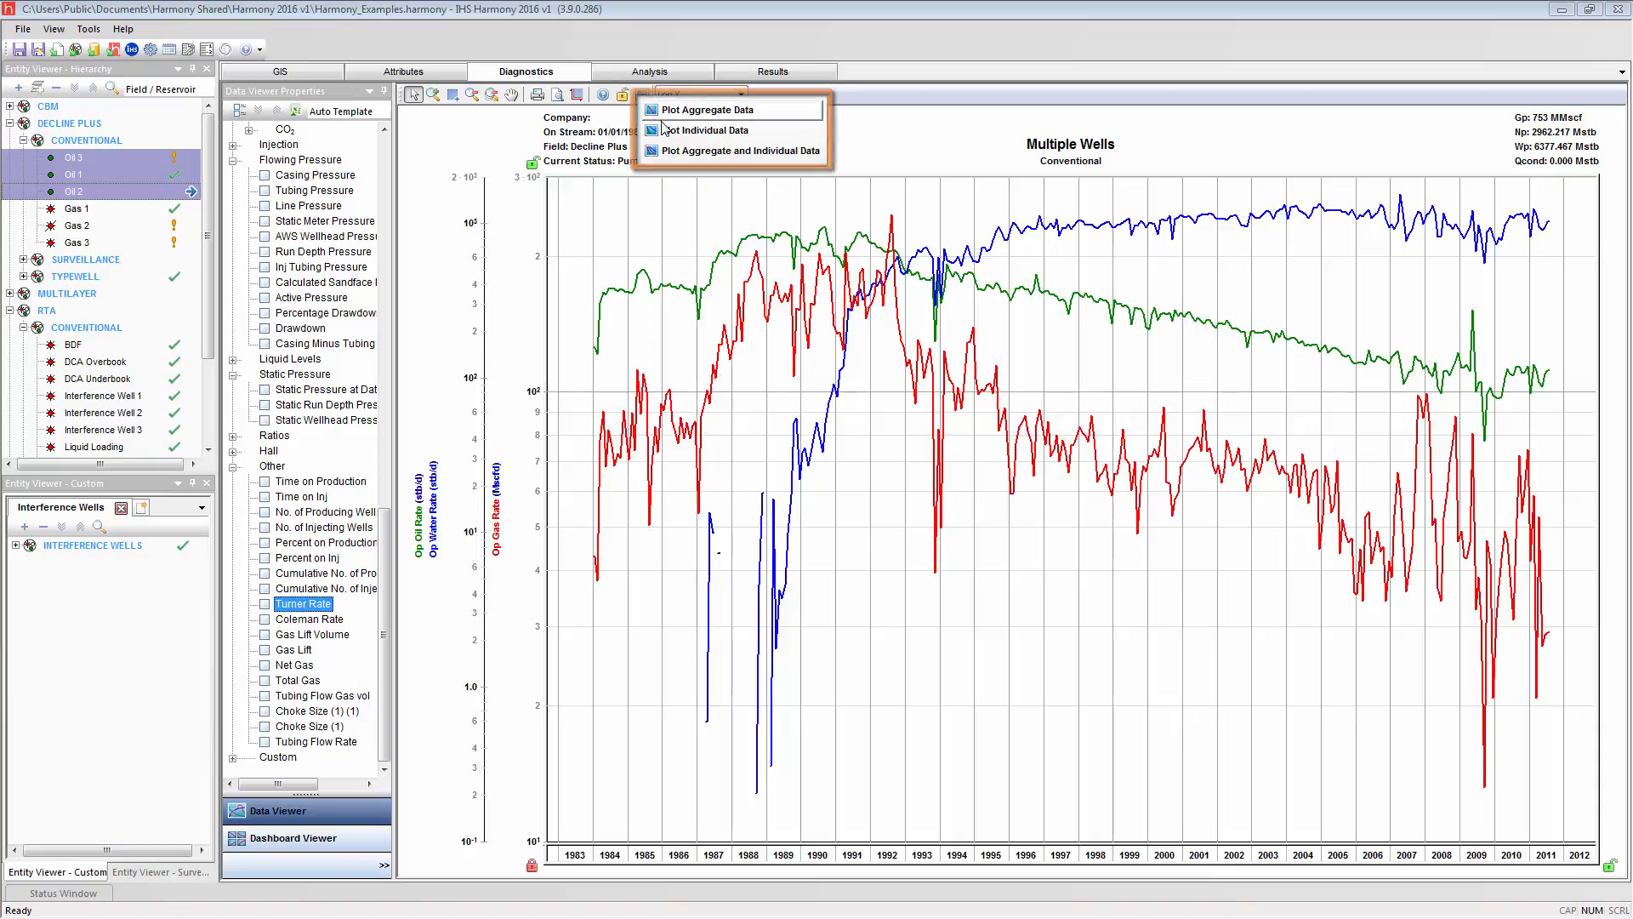
{"action": "left_click", "coordinate": [742, 149]}
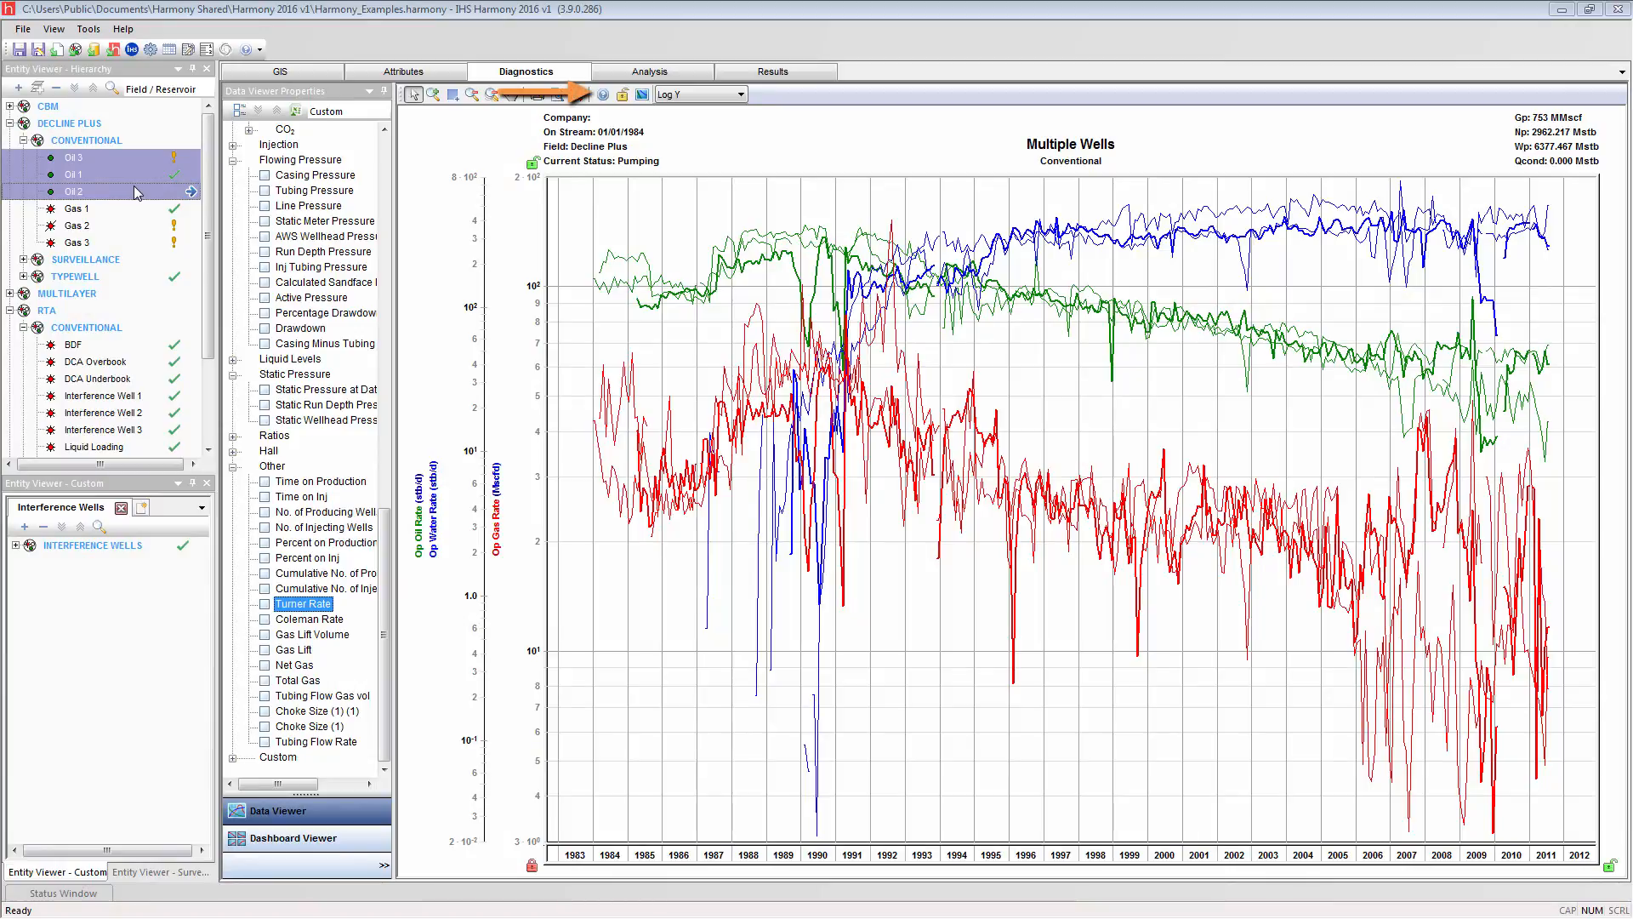
{"action": "left_click", "coordinate": [600, 94]}
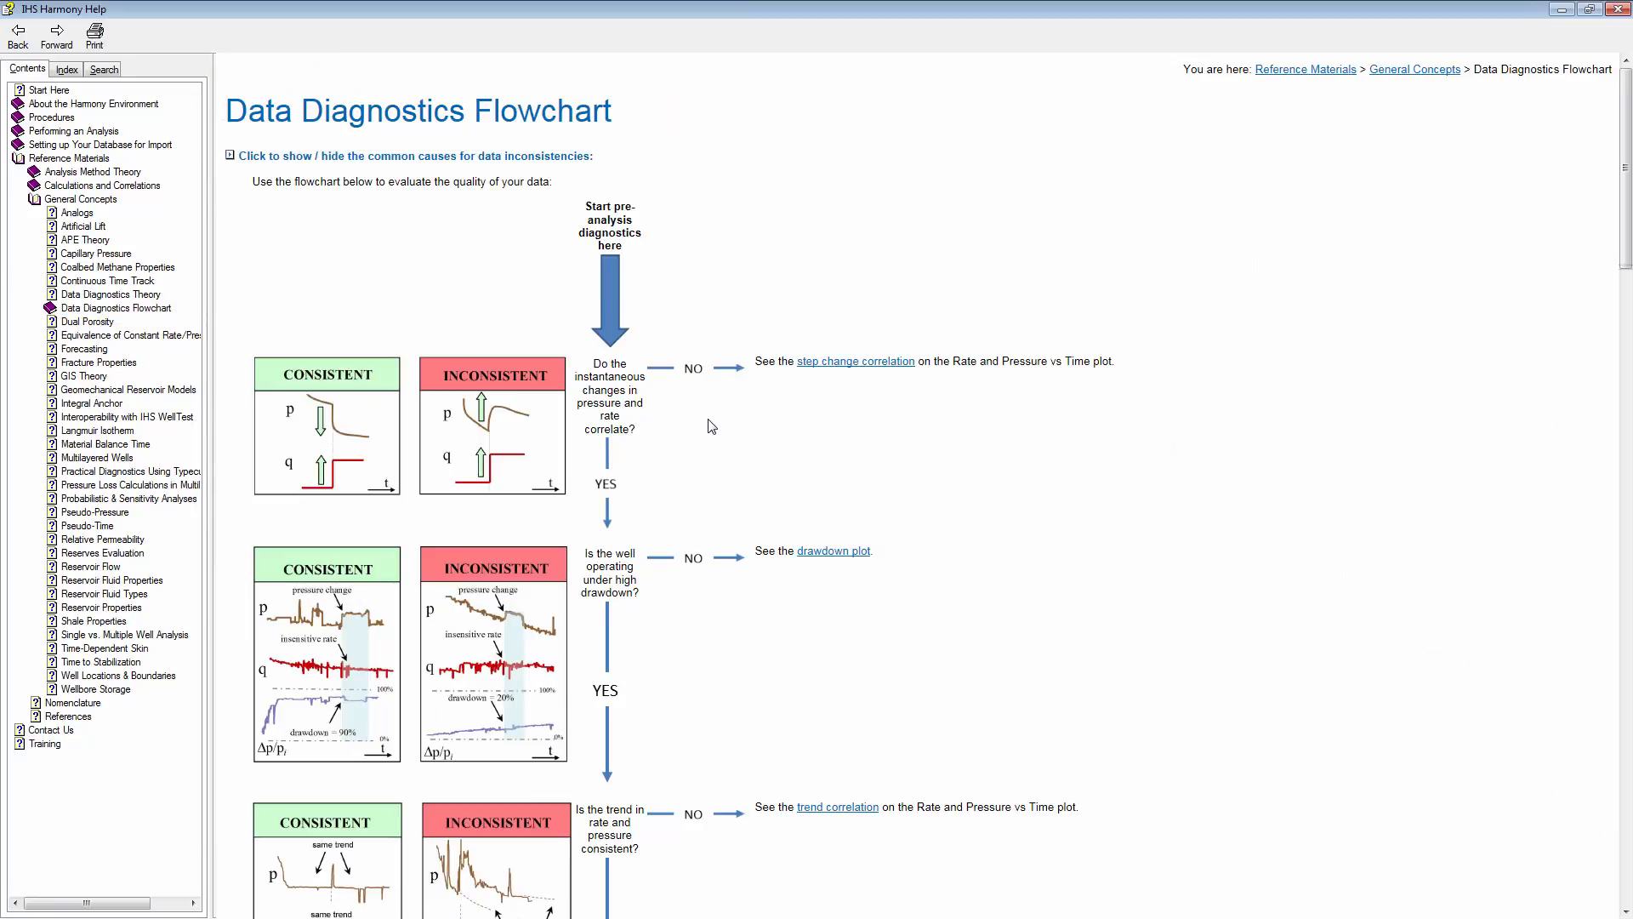
- Scroll through the Data Diagnostics Flowchart help page
{"action": "scroll", "scroll_direction": "down", "scroll_amount": 3}
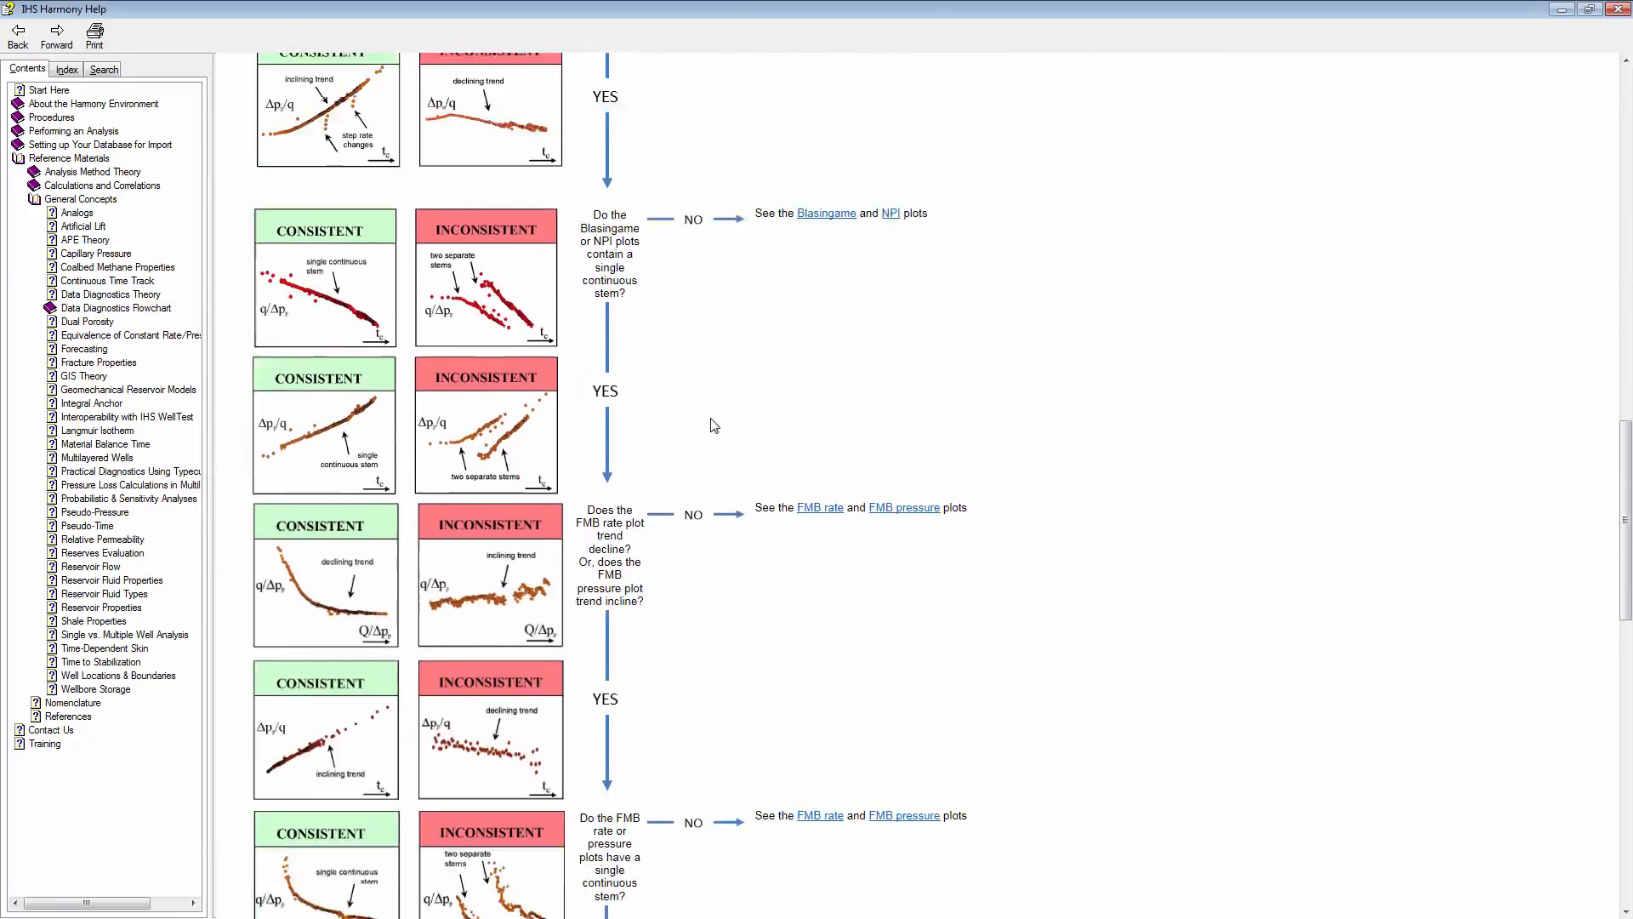
{"action": "scroll", "scroll_direction": "down", "scroll_amount": 3}
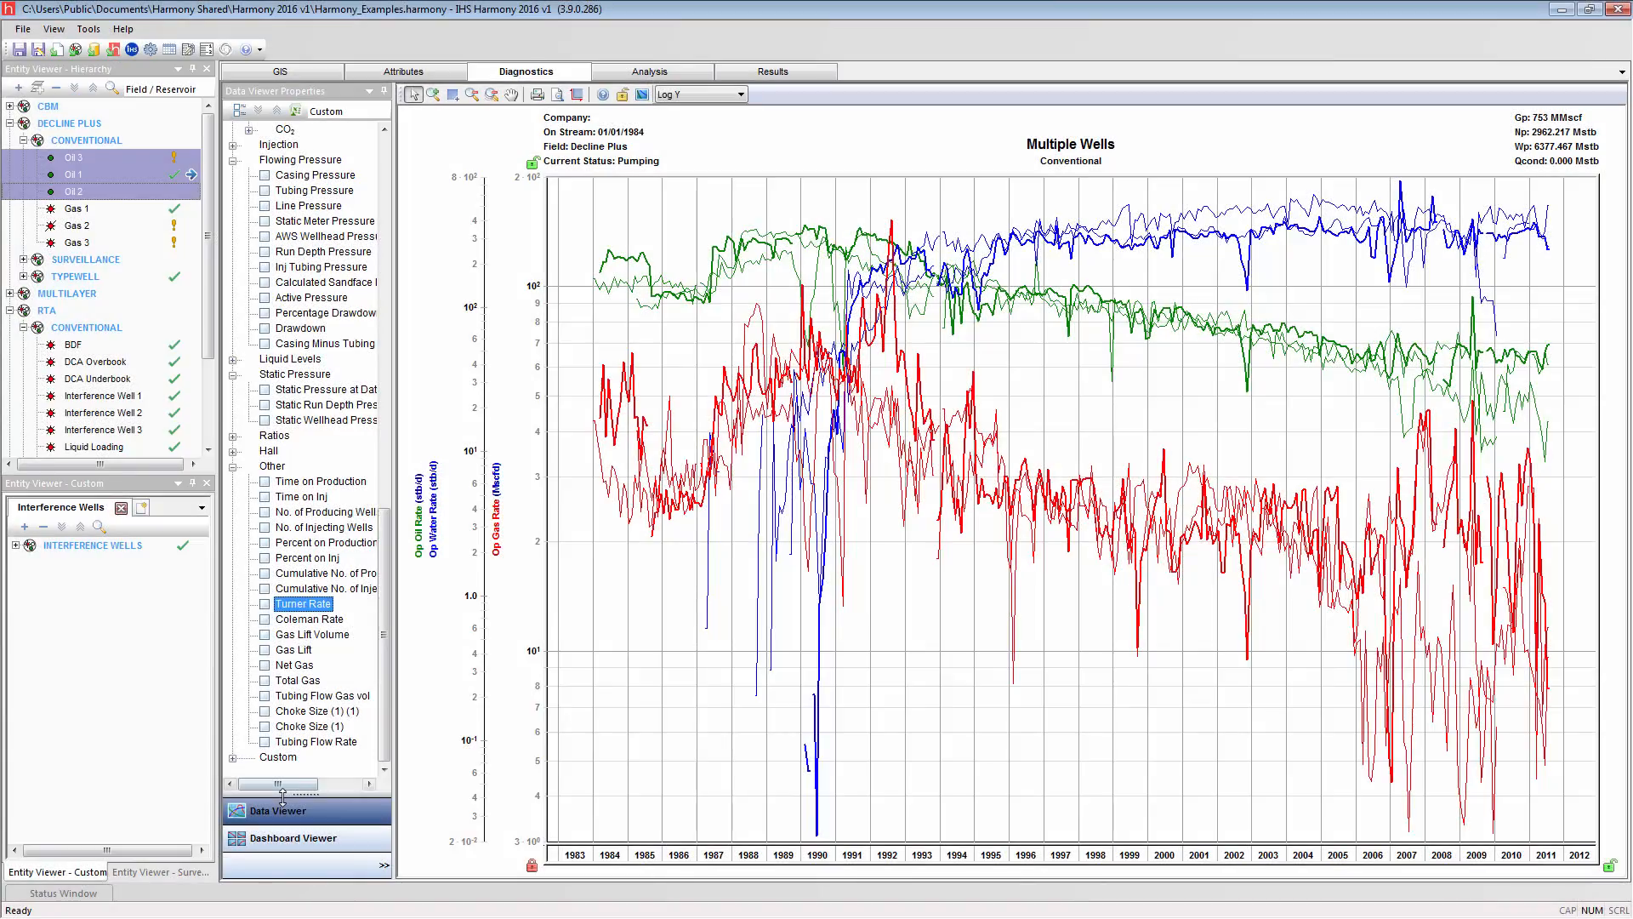
- Switch to the Dashboard Viewer showing four Liquid Loading charts together
{"action": "left_click", "coordinate": [297, 837]}
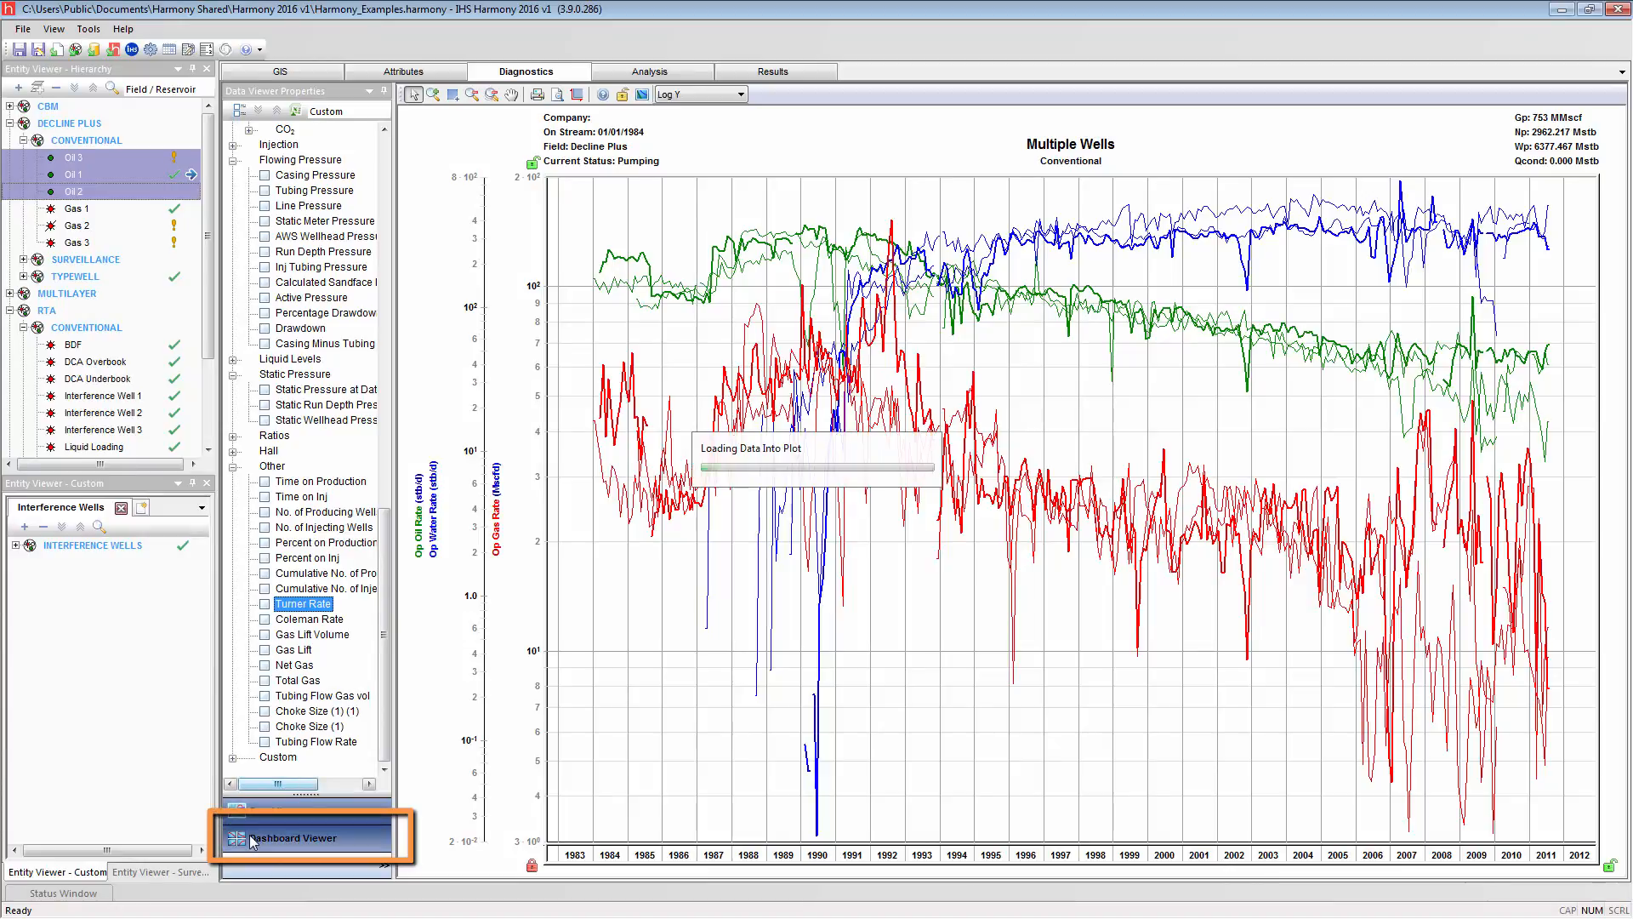
{"action": "left_click", "coordinate": [296, 837]}
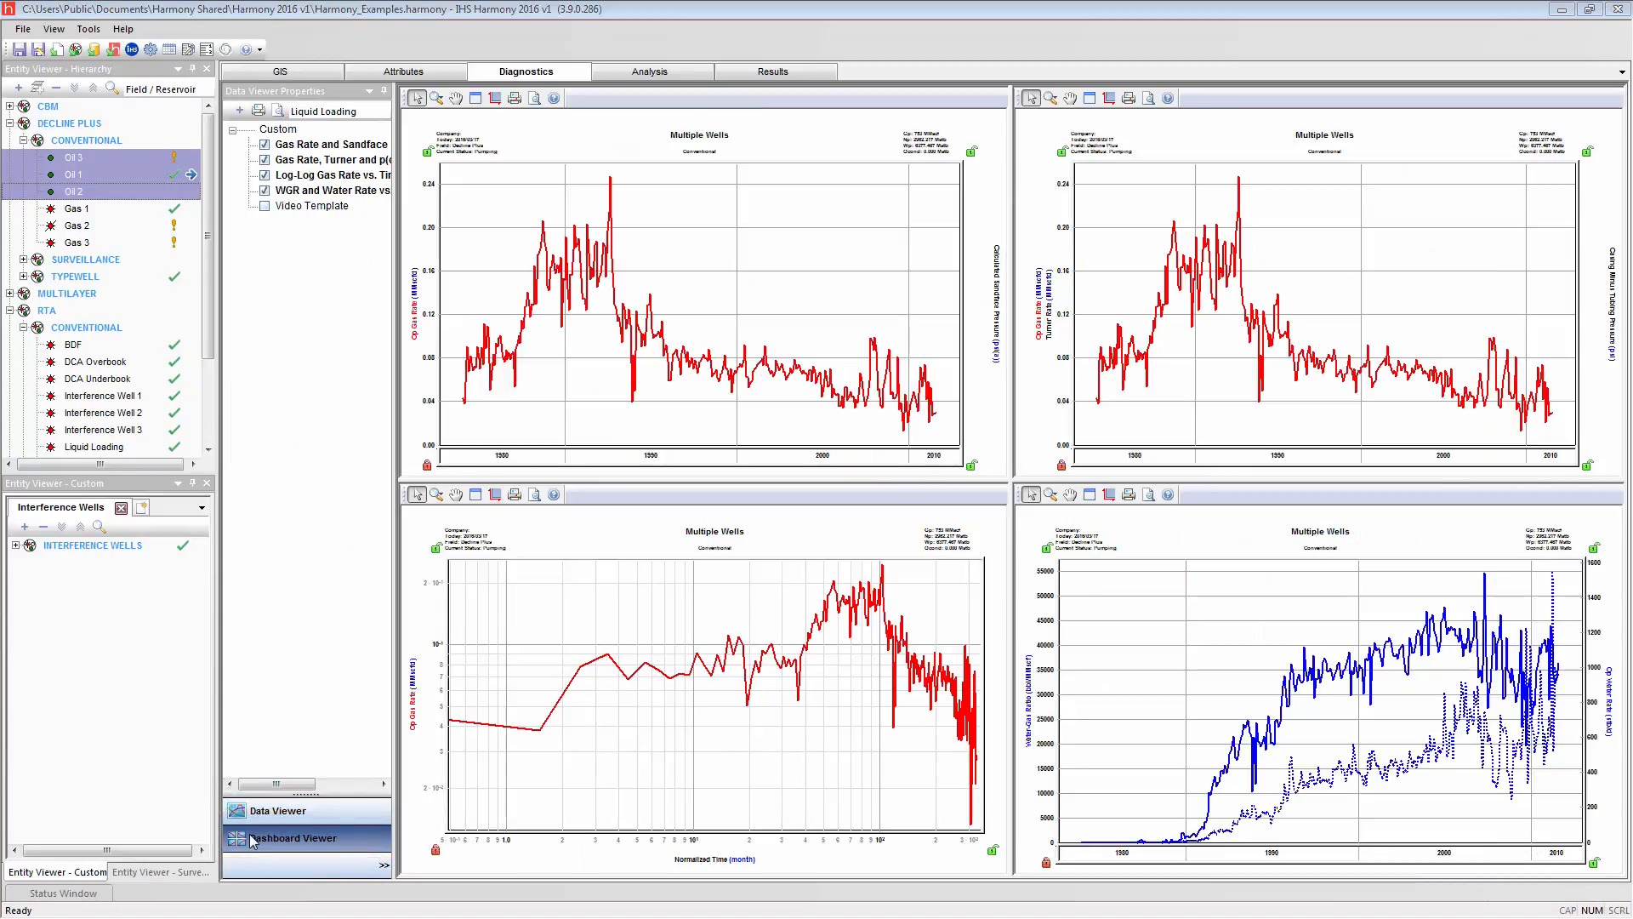